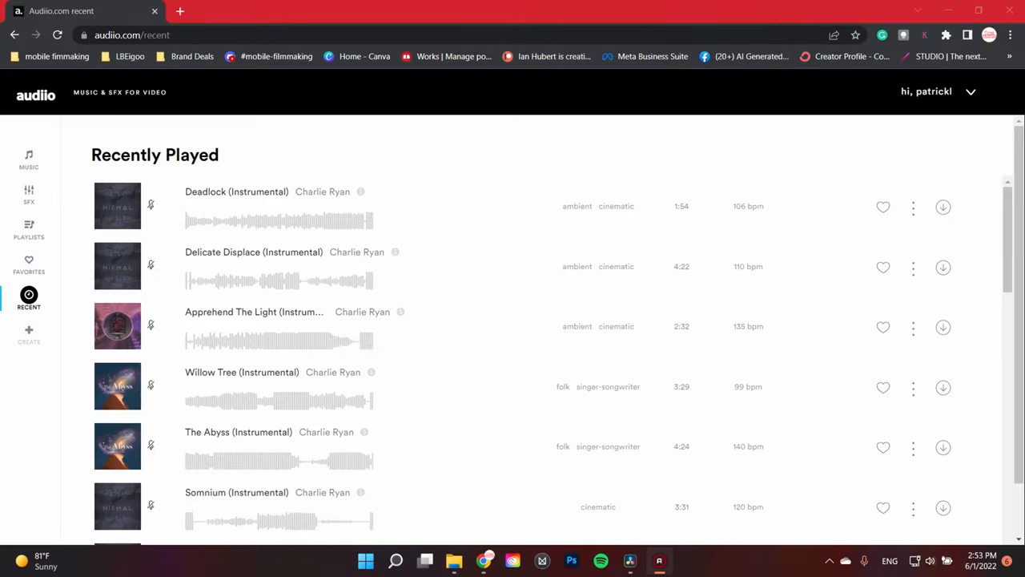
Leave the Audiio Recently Played page and return to the DaVinci Resolve Color page
click(322, 192)
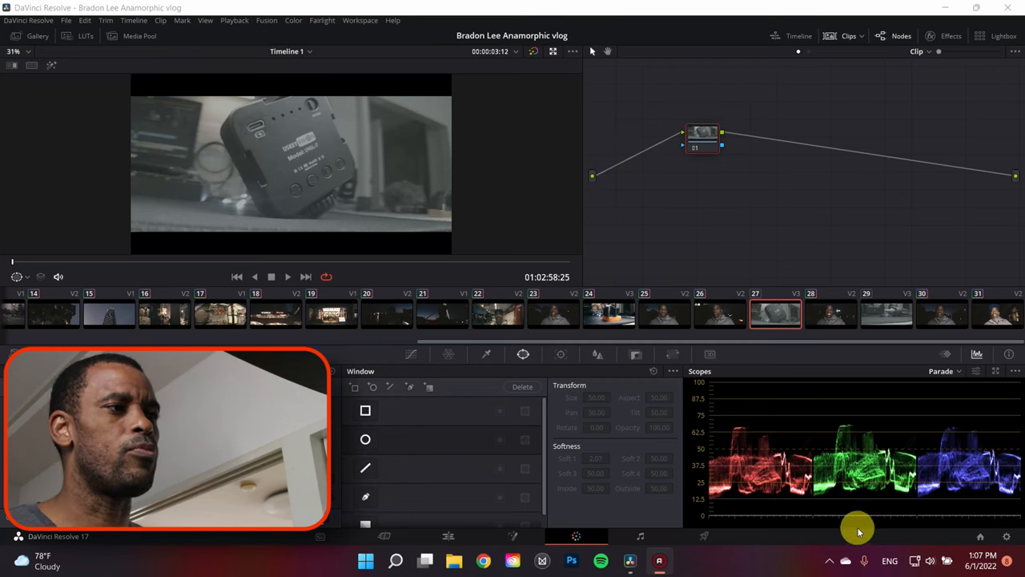
Add serial nodes after node 01 and show the Effects library panel from the Workspace menu
click(704, 137)
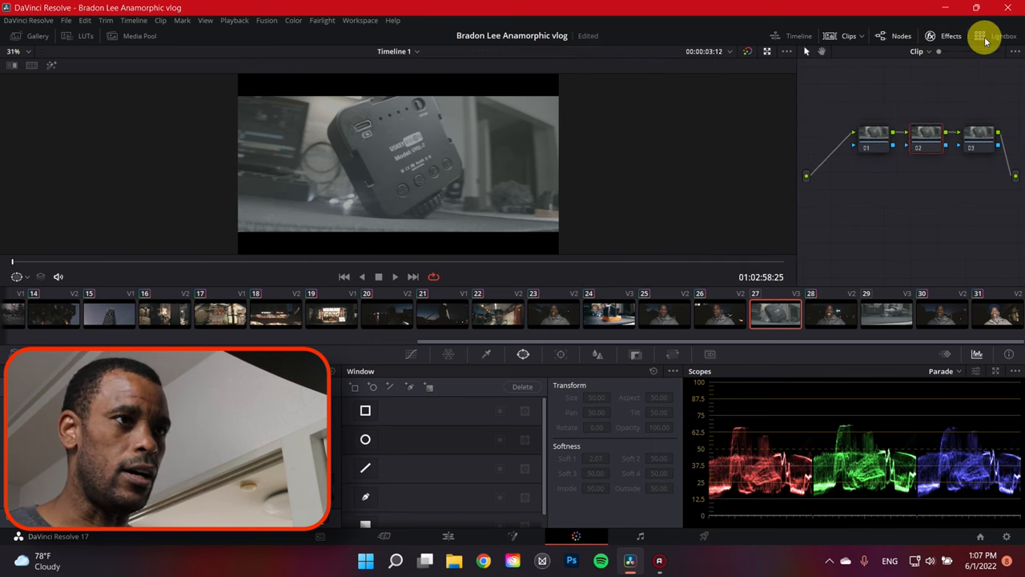
mouse_move(284, 21)
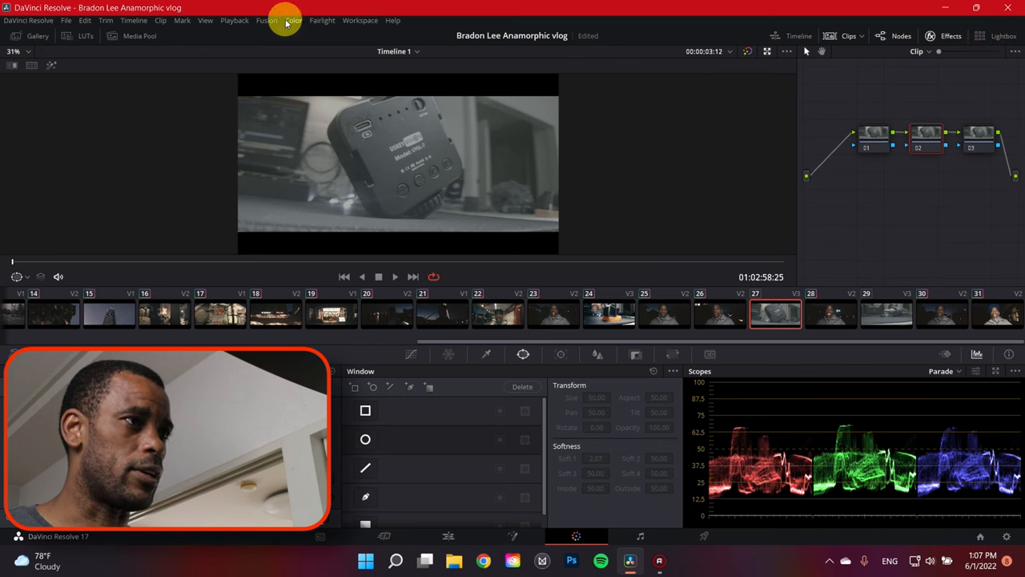
click(360, 20)
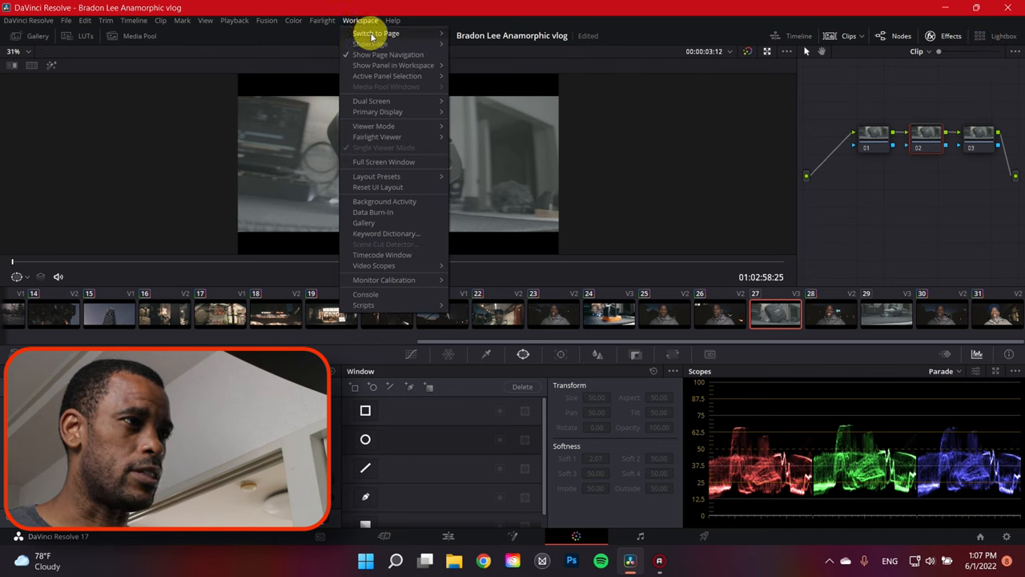
click(378, 112)
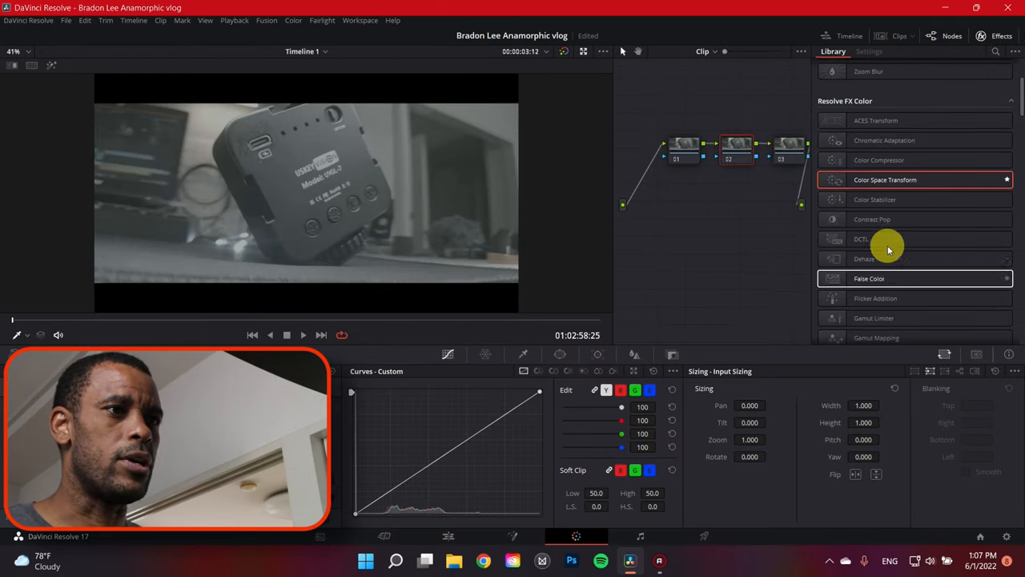
mouse_move(887, 179)
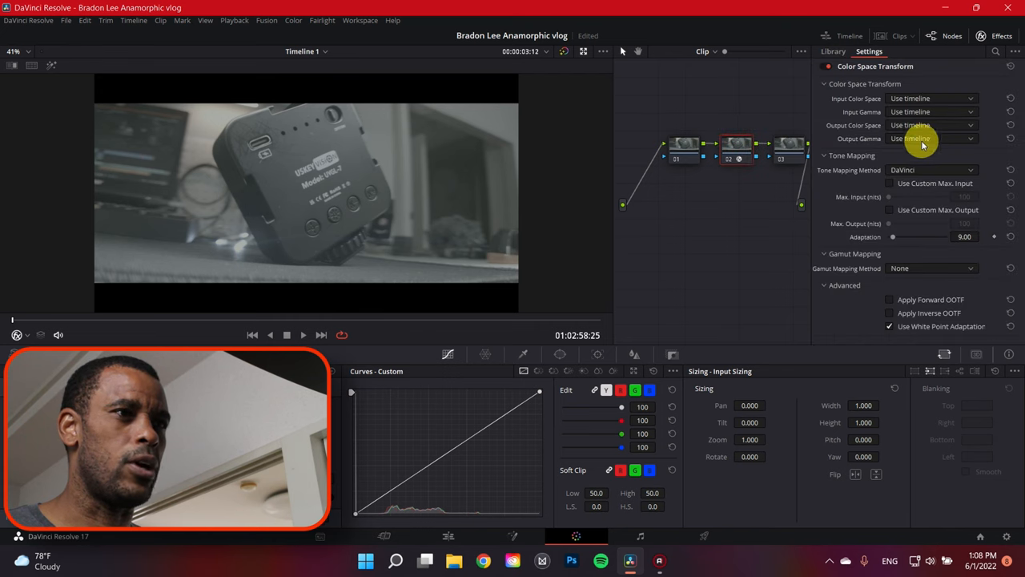
Set the Color Space Transform input to ARRI Alexa colour space with ARRI LogC gamma
click(932, 98)
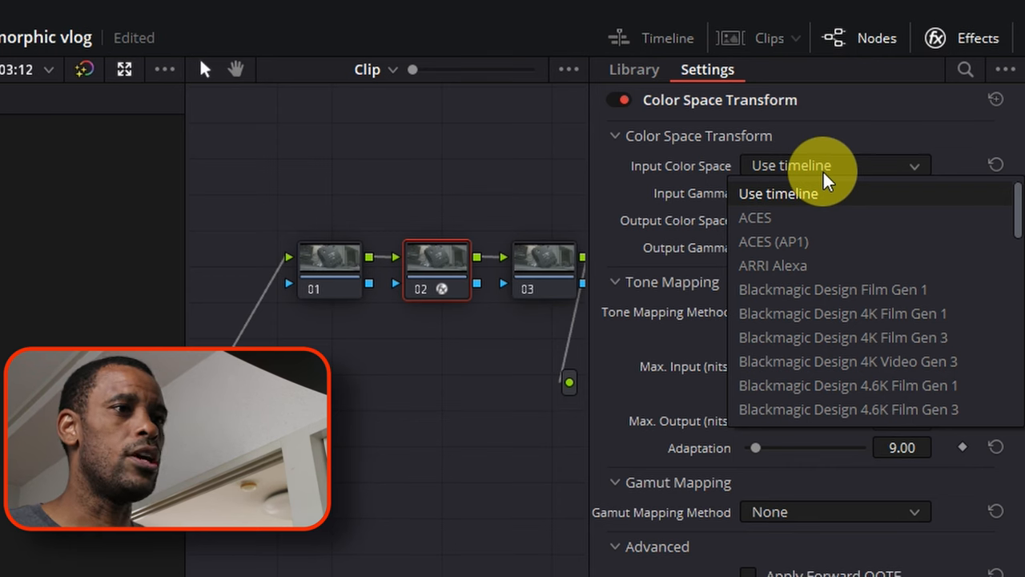
click(772, 265)
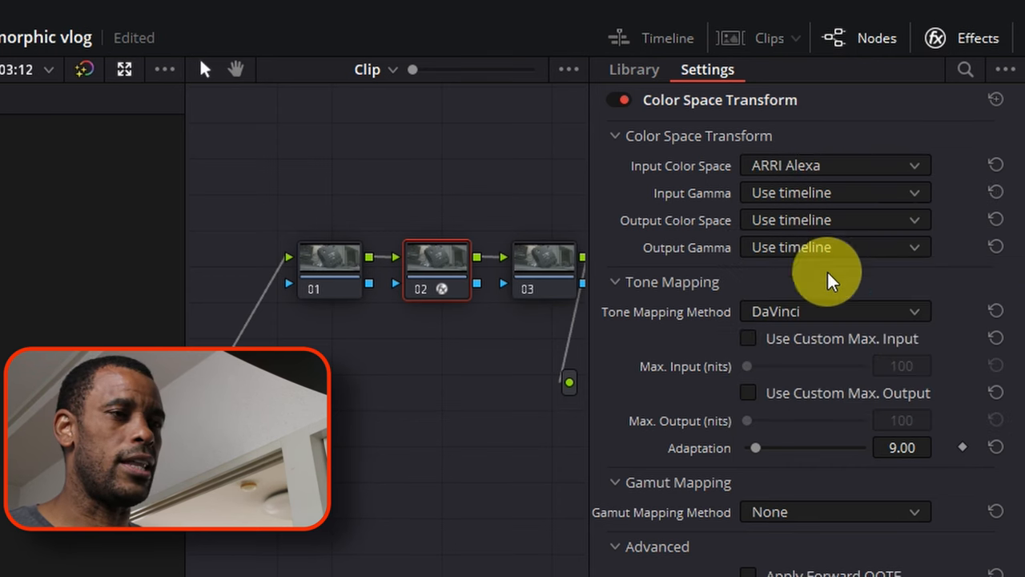
click(835, 192)
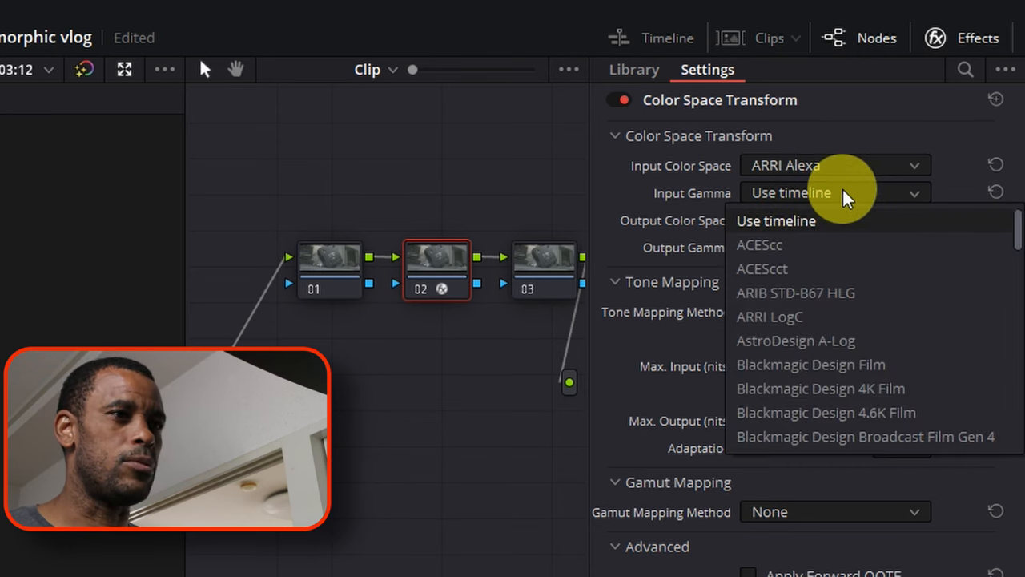
mouse_move(862, 317)
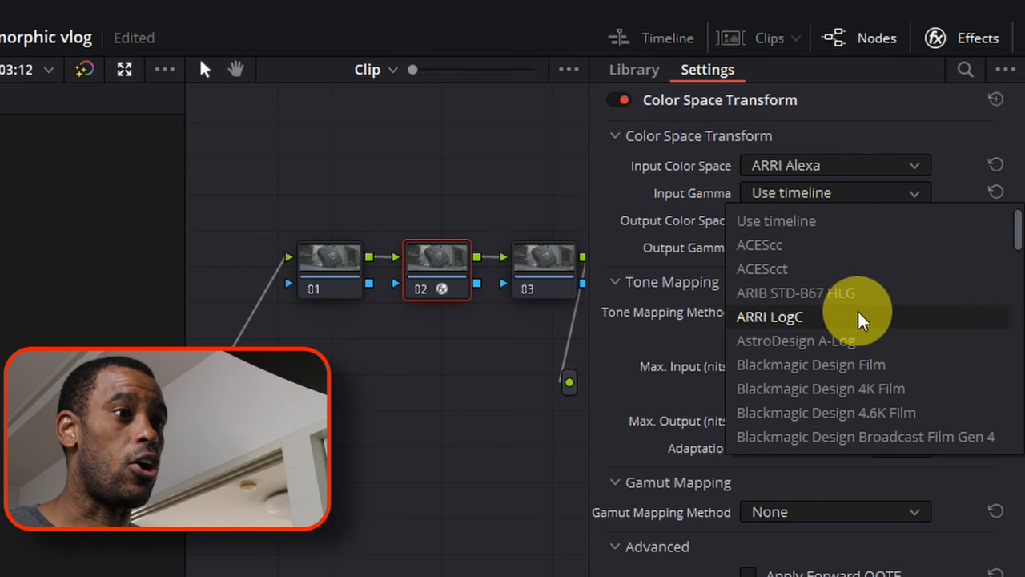
click(768, 317)
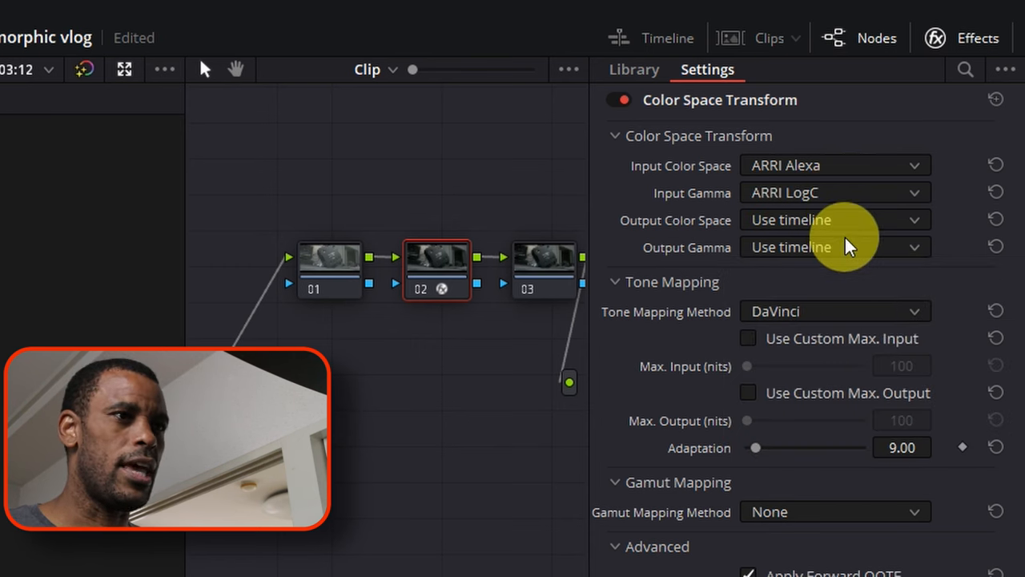
Set the output to Rec.709 colour space with Cineon Film Log gamma
click(913, 246)
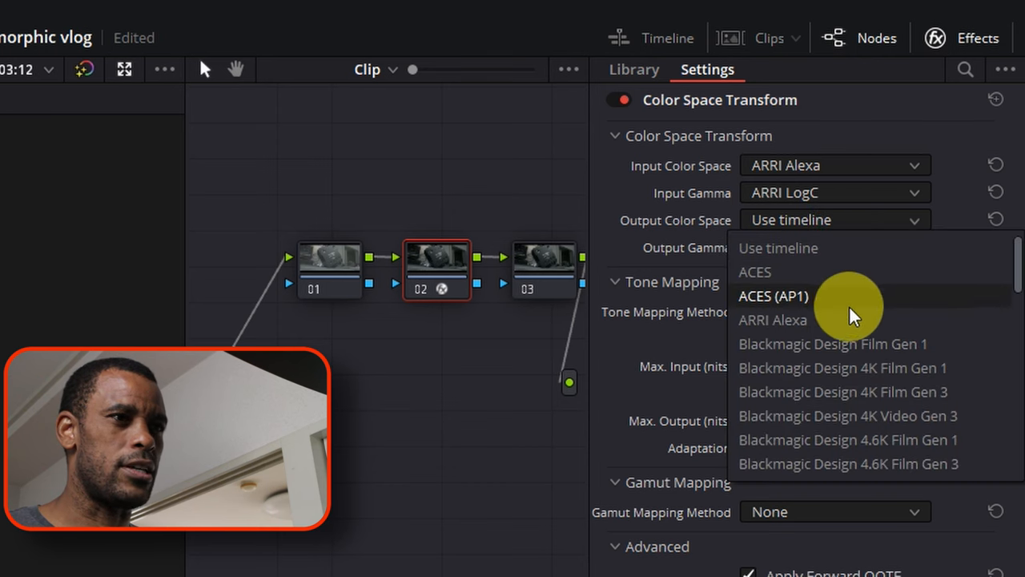
scroll(down, 3)
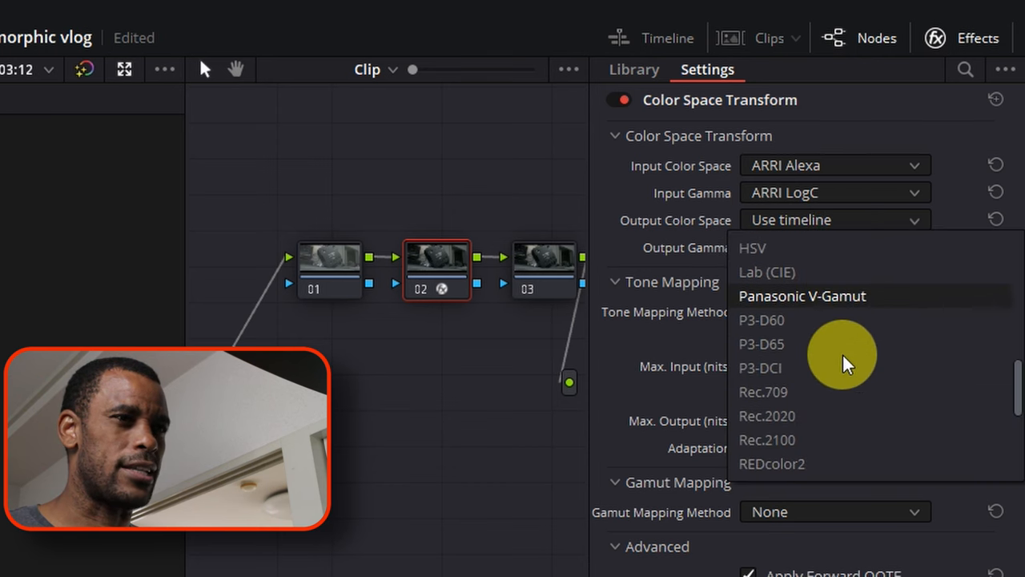
click(763, 391)
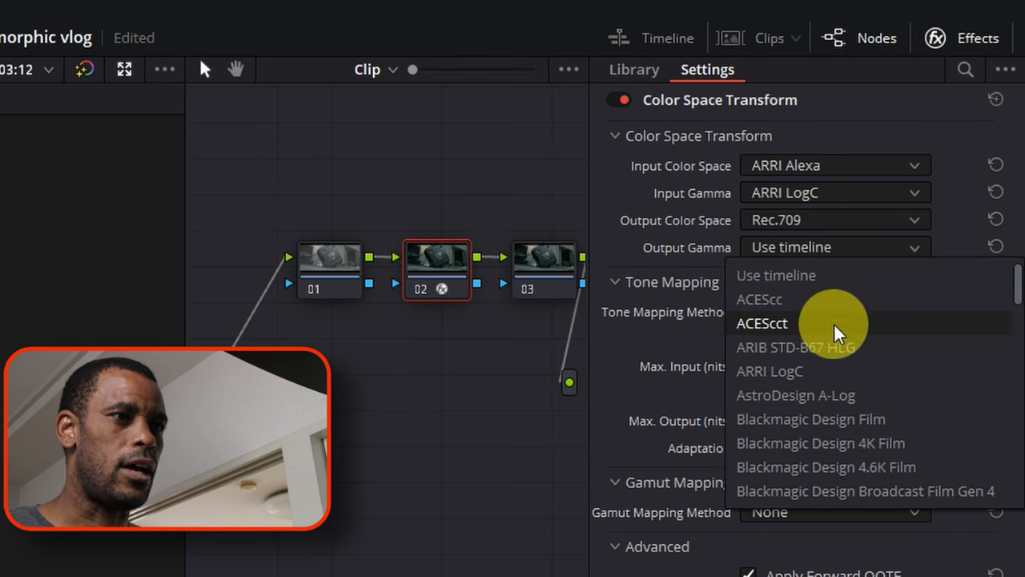
scroll(down, 3)
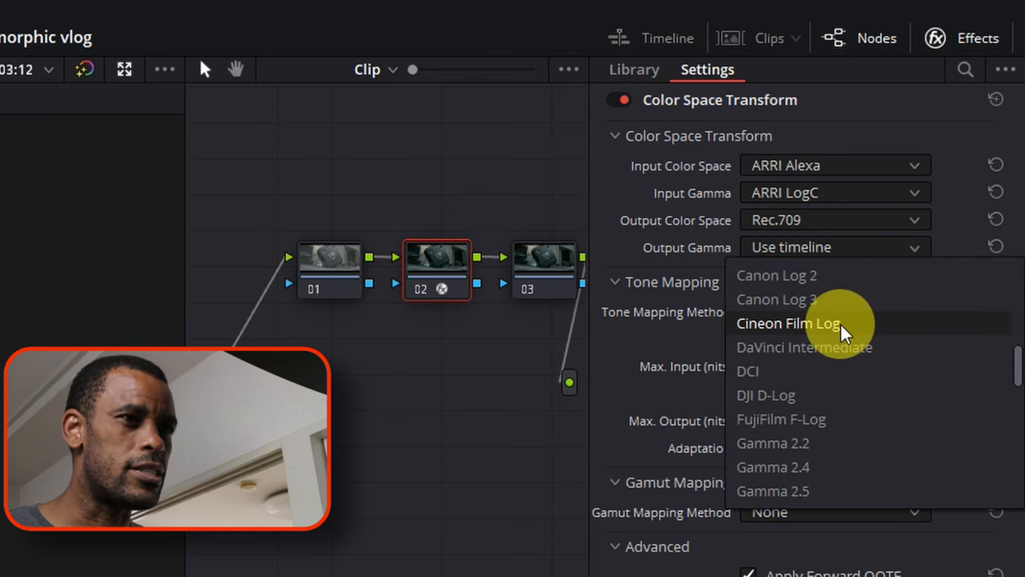
click(788, 322)
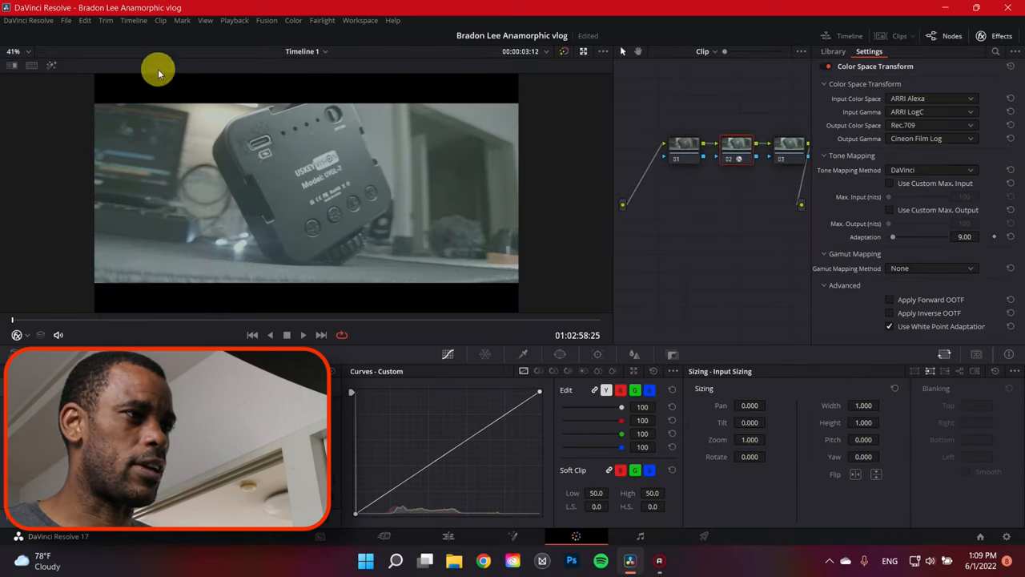
mouse_move(775, 271)
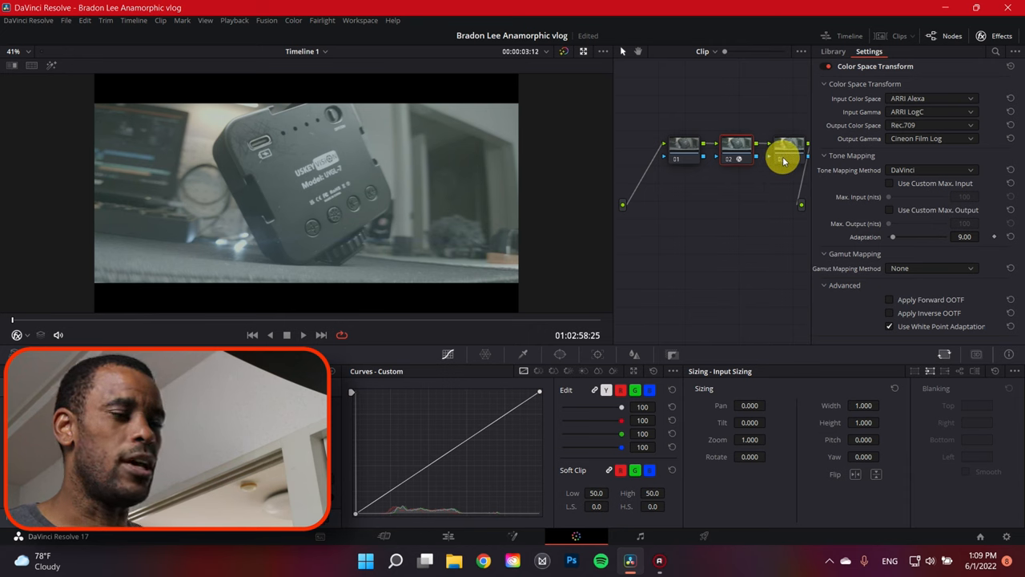
Make node 03 the active node and hide the Effects library
click(833, 50)
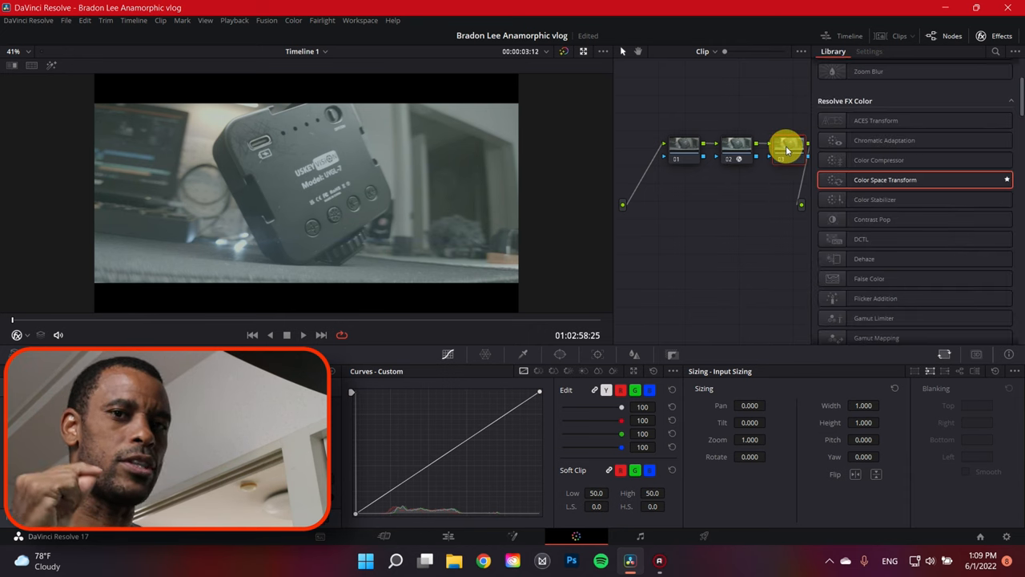
click(787, 146)
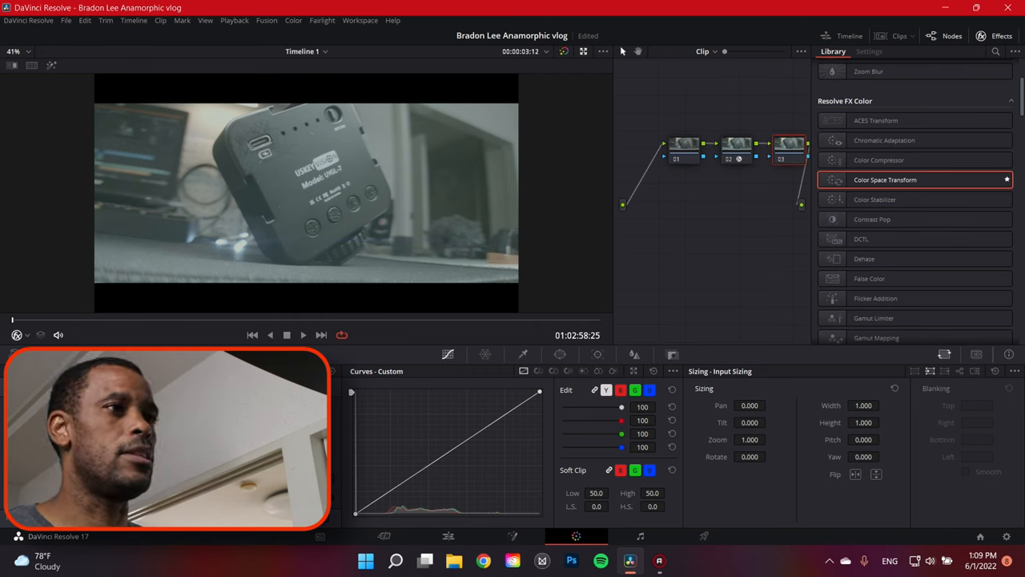
click(360, 20)
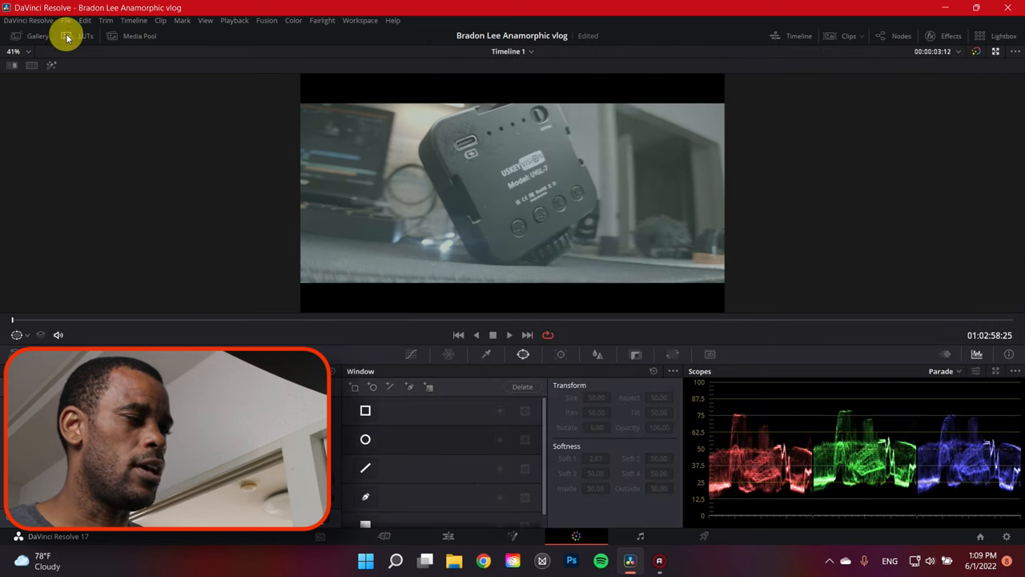
Apply the Rec709 Kodak 2383 D60 LUT from Film Looks to node 03 and return to the node graph
click(86, 35)
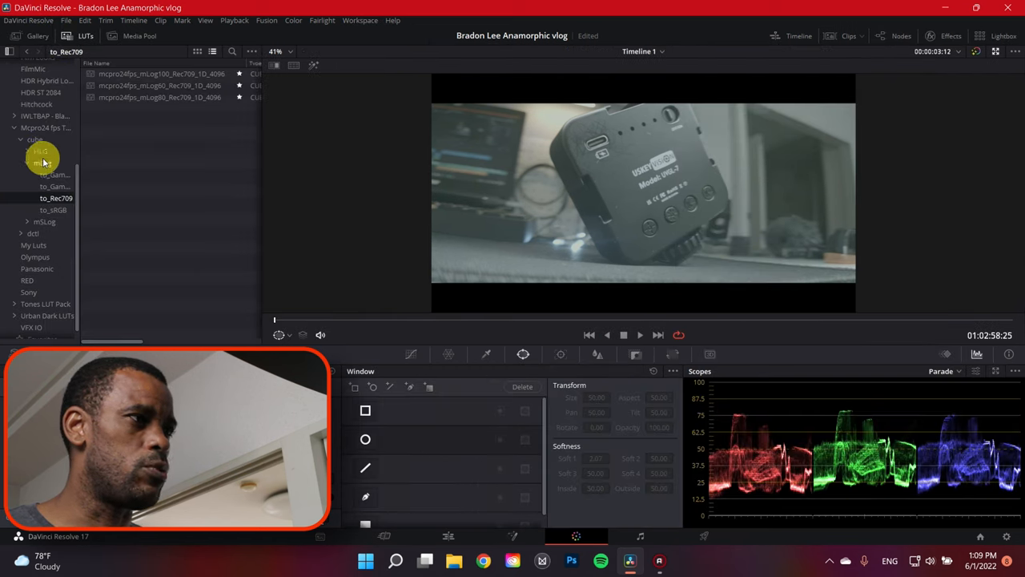
scroll(up, 3)
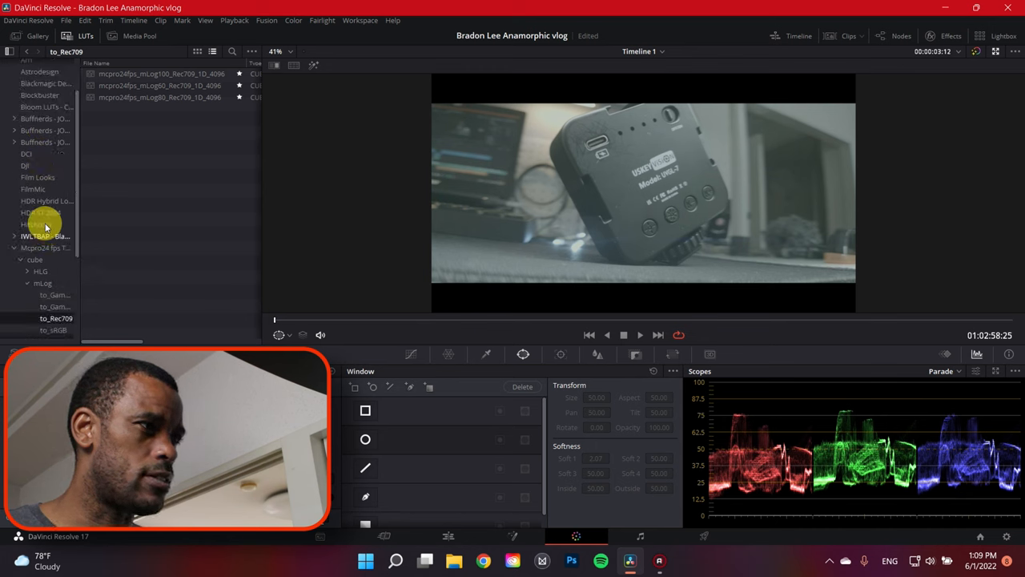
click(37, 177)
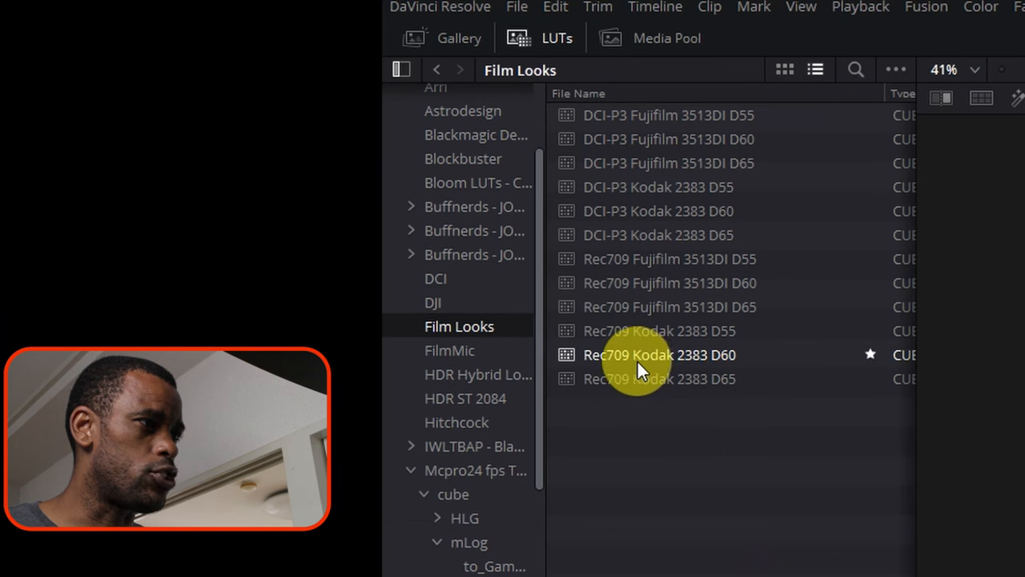
mouse_move(685, 373)
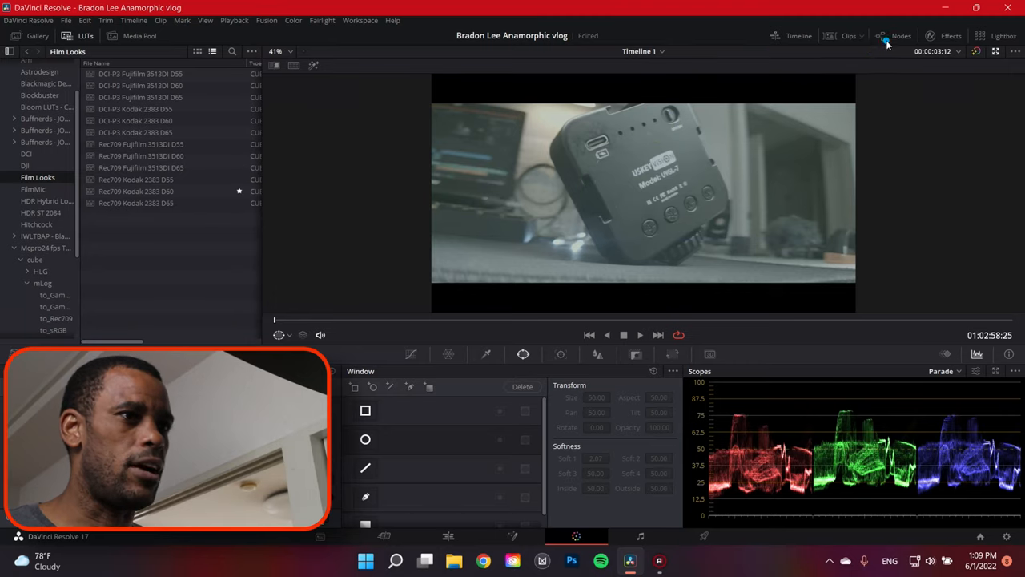
click(900, 36)
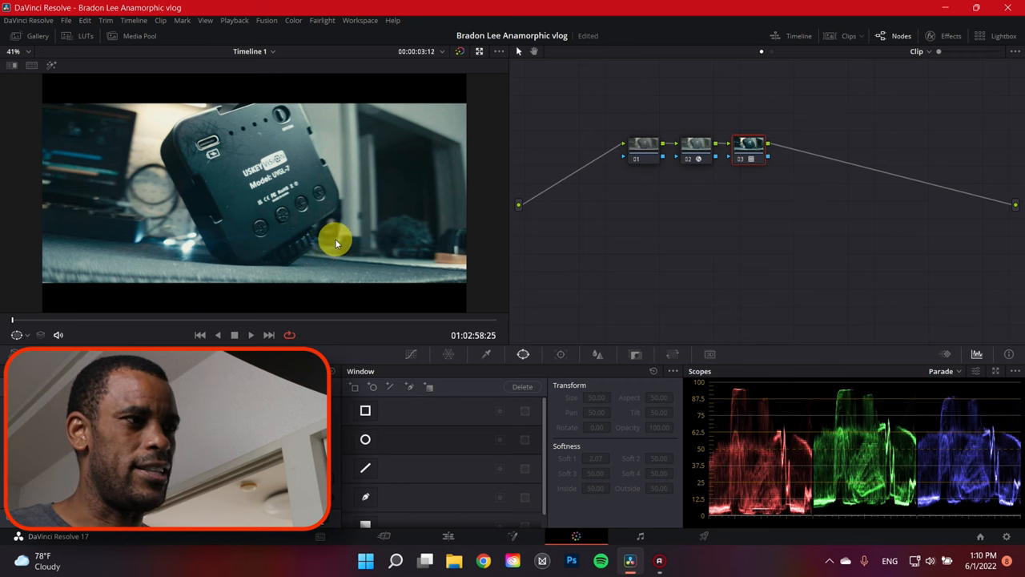
mouse_move(202, 249)
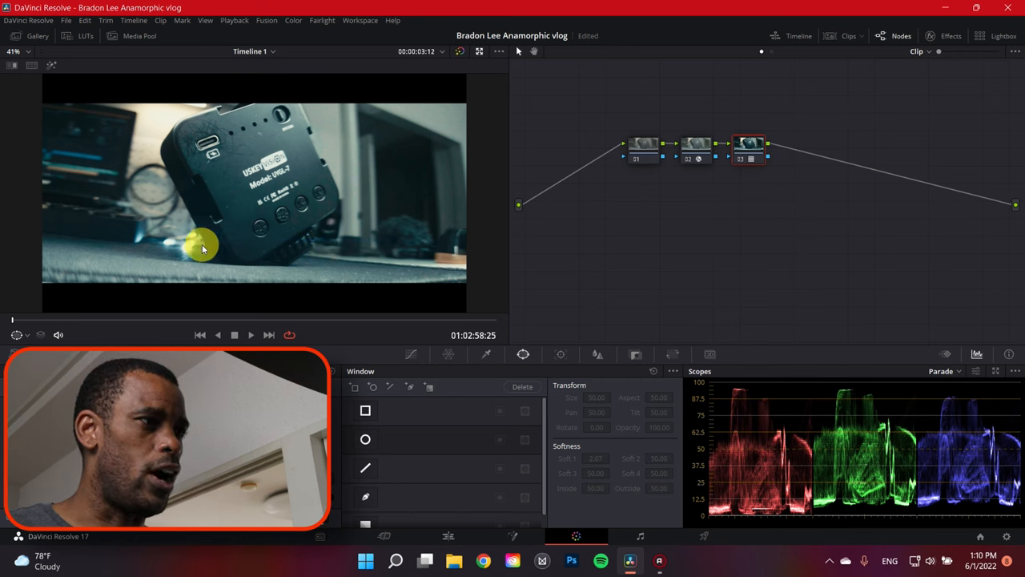
mouse_move(369, 58)
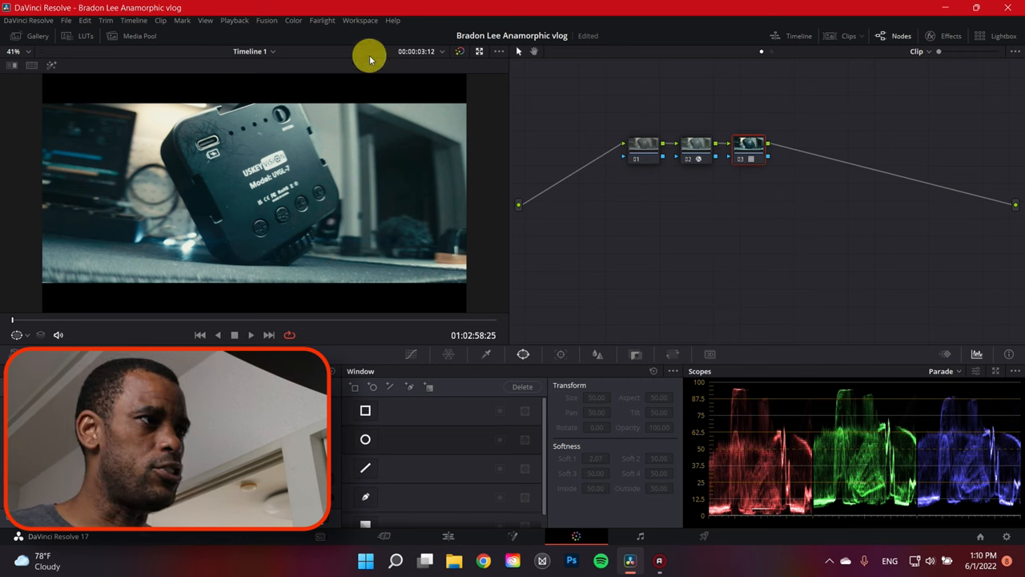
Show the Color menu's Full Printer Light submenu of printer light hotkeys
click(322, 20)
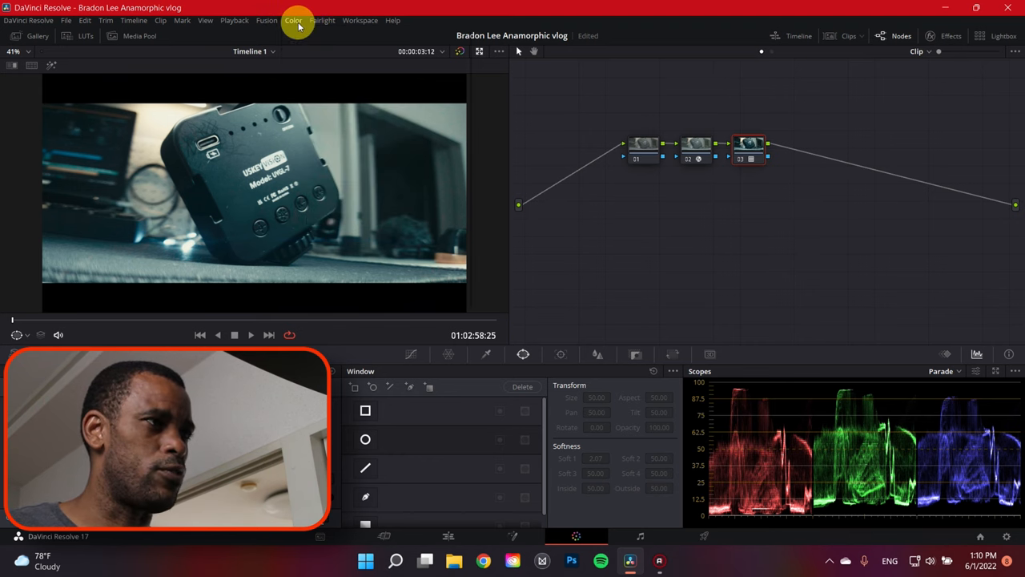
click(293, 20)
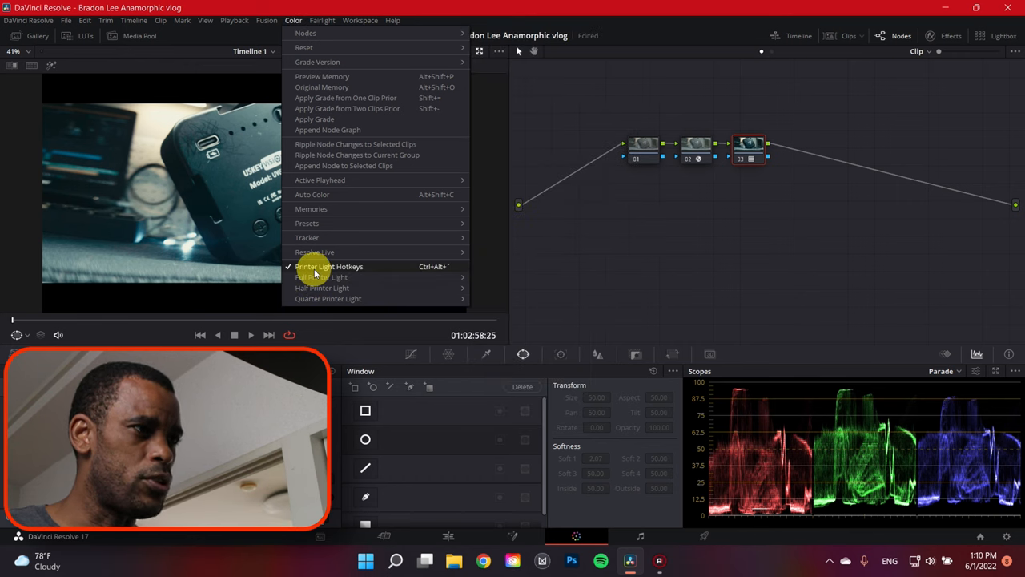
mouse_move(320, 277)
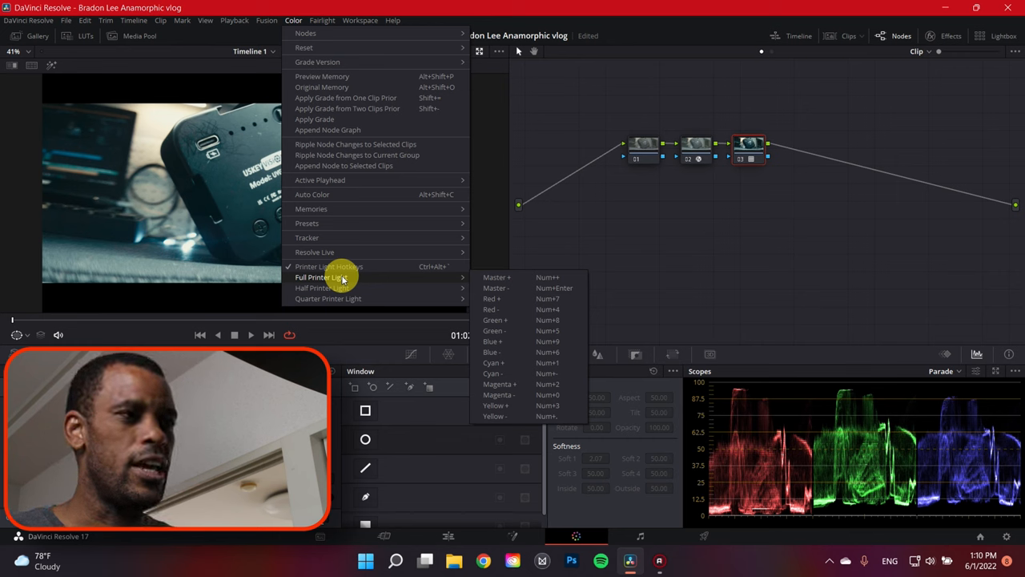
mouse_move(528, 361)
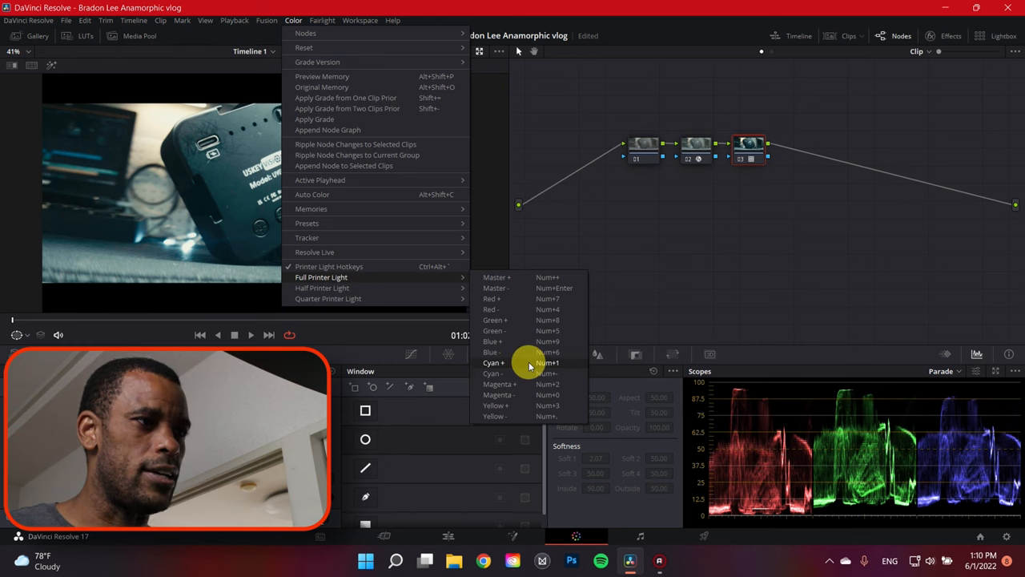
mouse_move(507, 359)
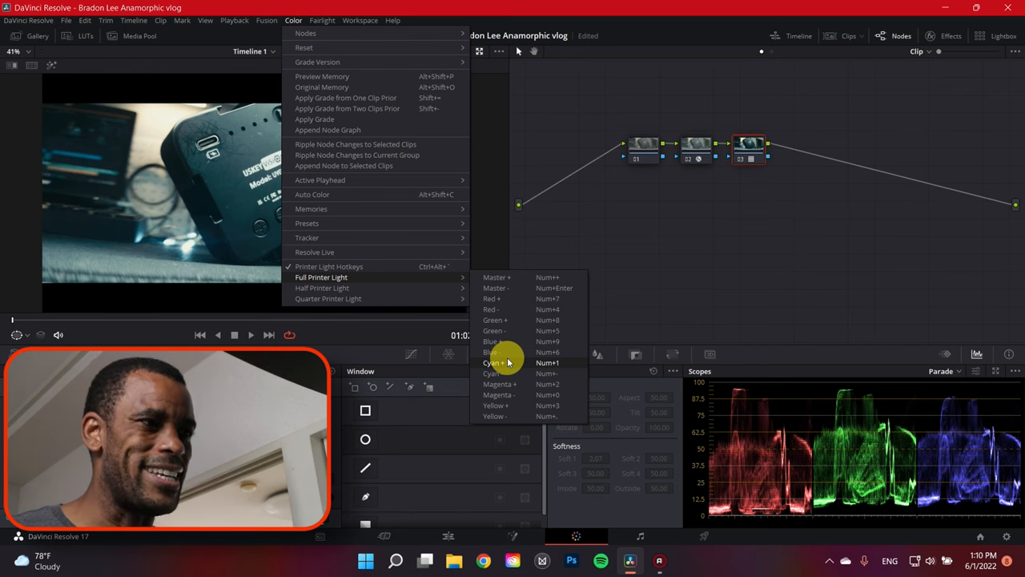
mouse_move(517, 373)
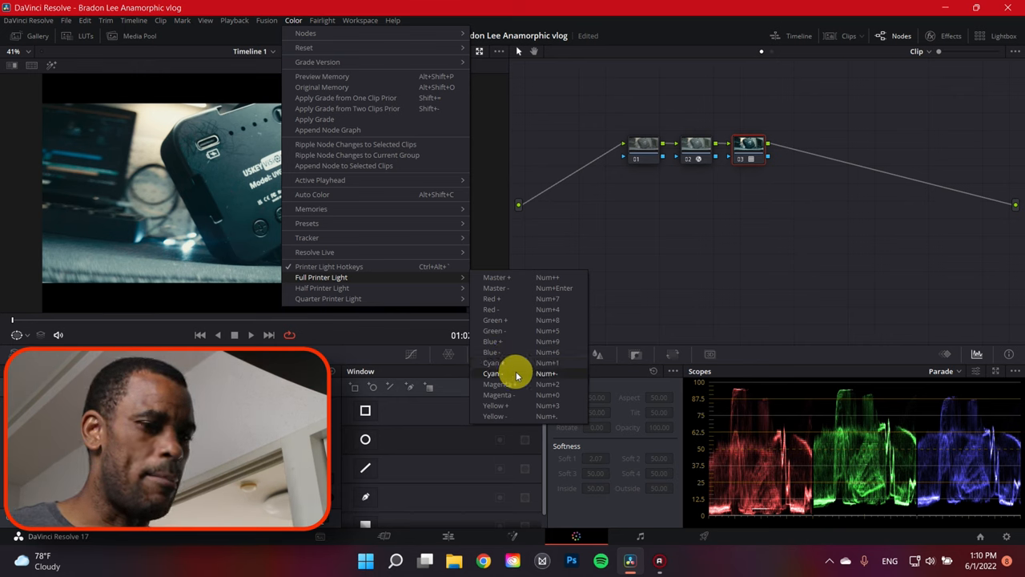
Dismiss the Color menu and enlarge the scopes into the four-up parade, waveform, vectorscope and histogram view
click(713, 261)
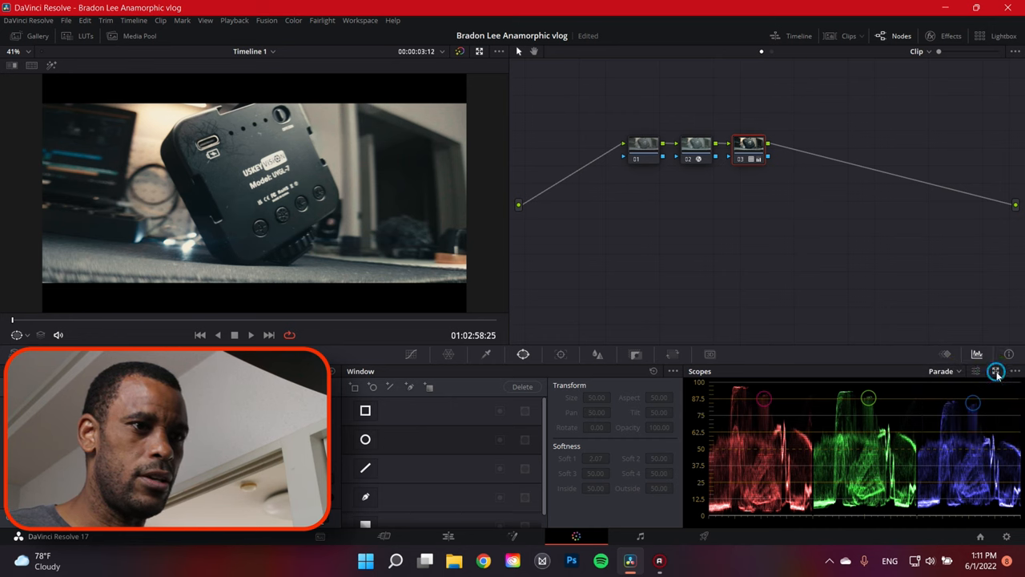
click(995, 370)
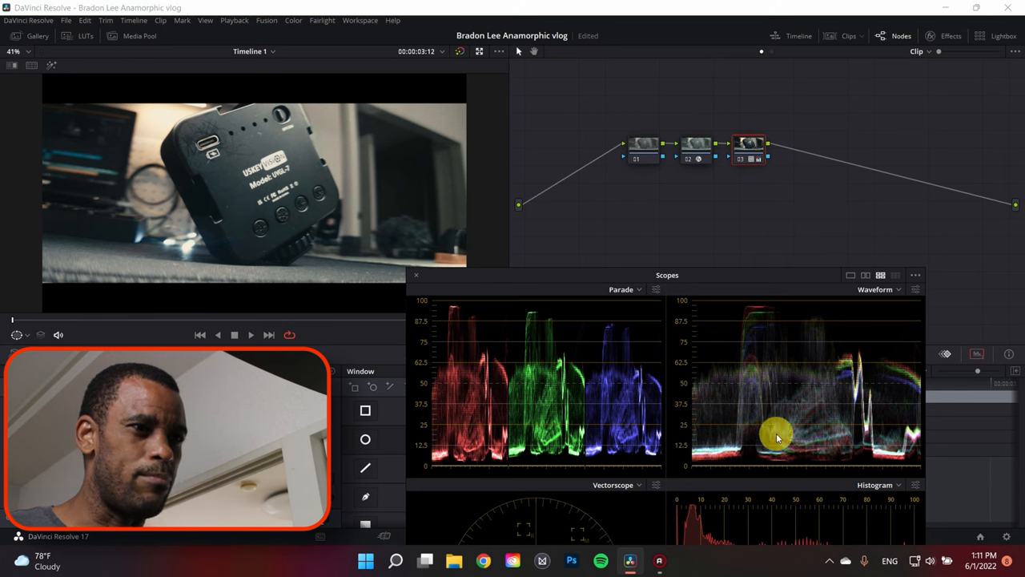
mouse_move(777, 471)
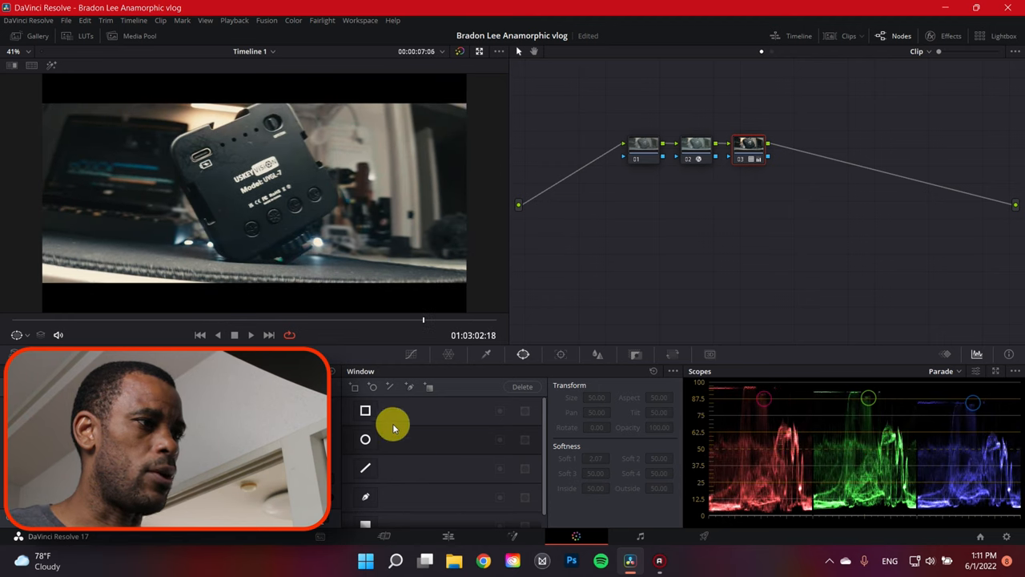
Add highlight, midtone and shadow points to node 03's luma curve in Custom Curves
click(411, 354)
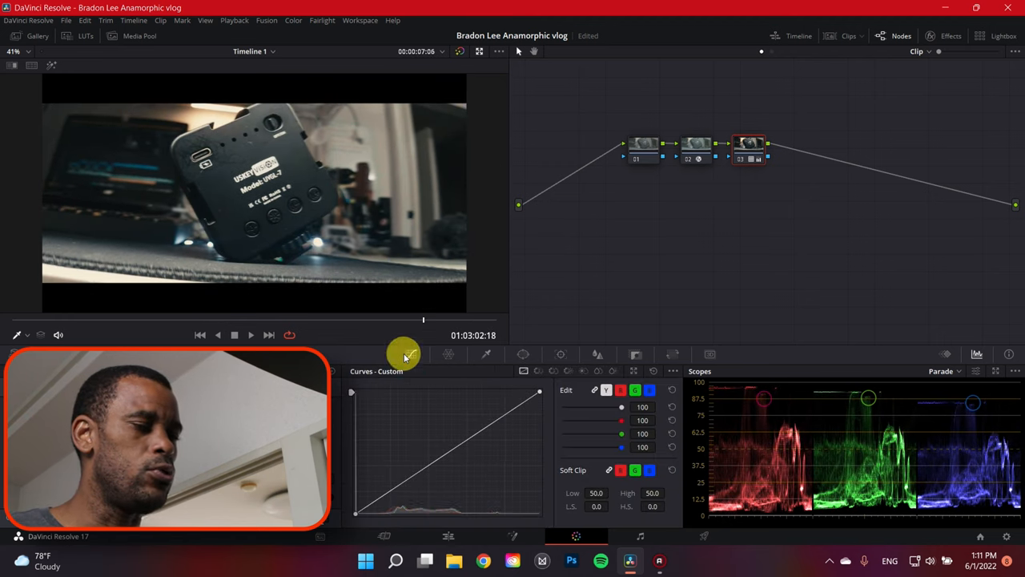
mouse_move(448, 322)
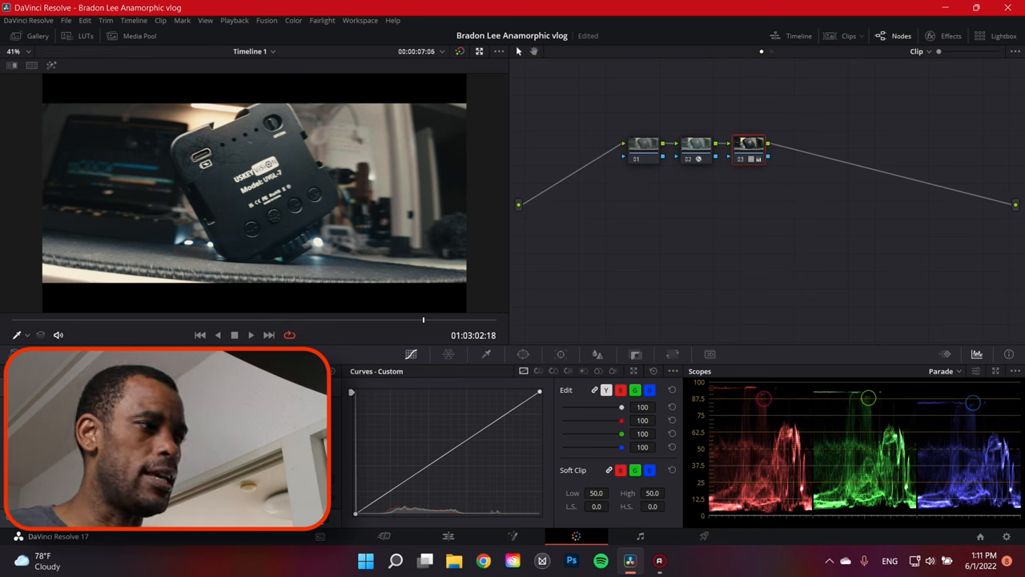
click(506, 412)
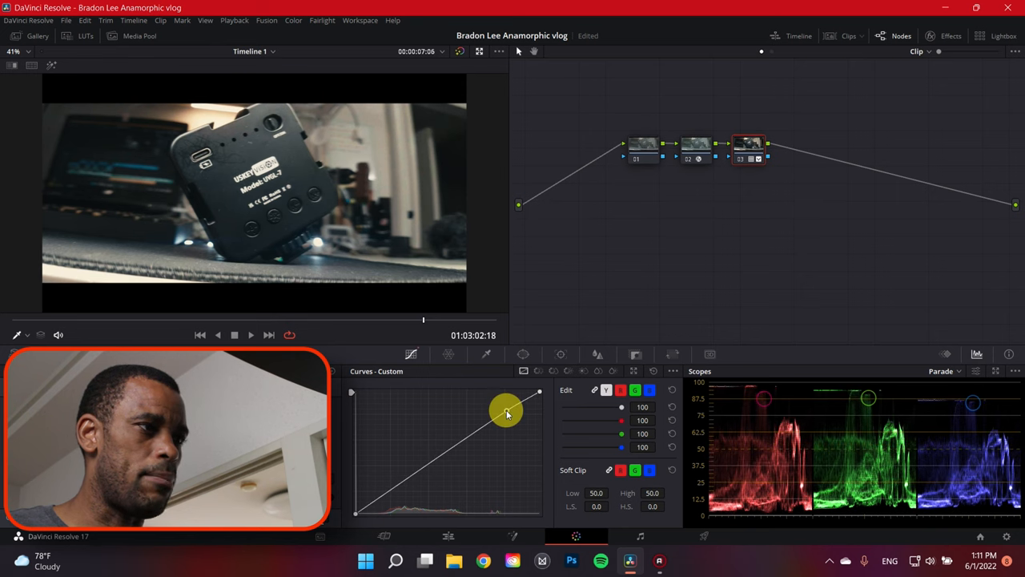
drag(507, 411, 428, 449)
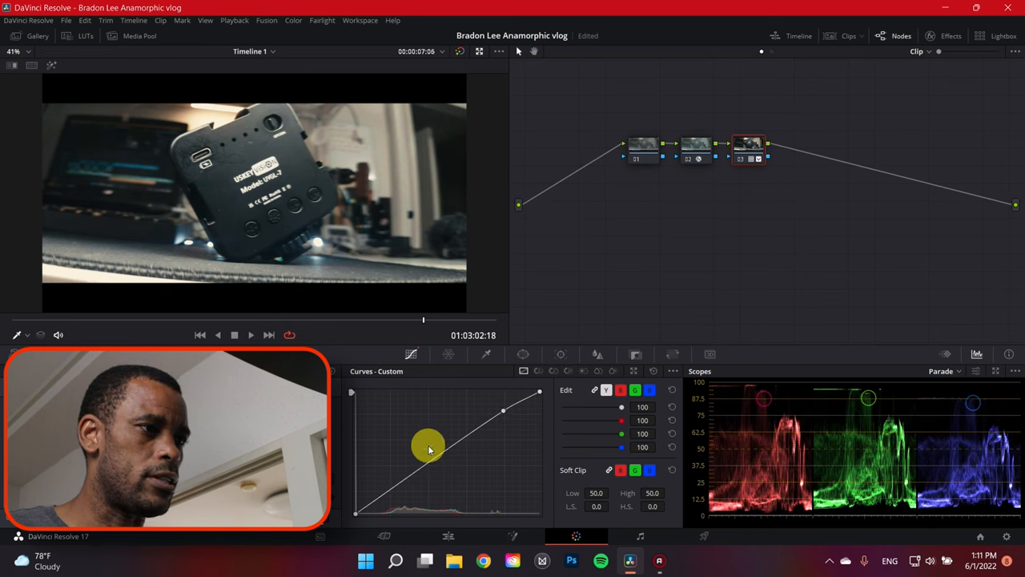
drag(428, 449, 445, 448)
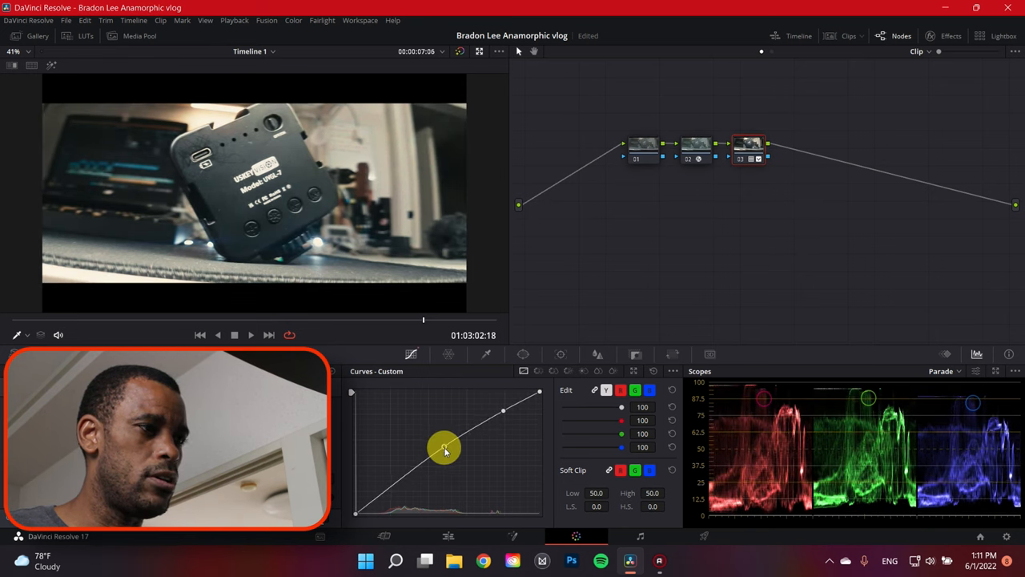
drag(444, 447, 399, 483)
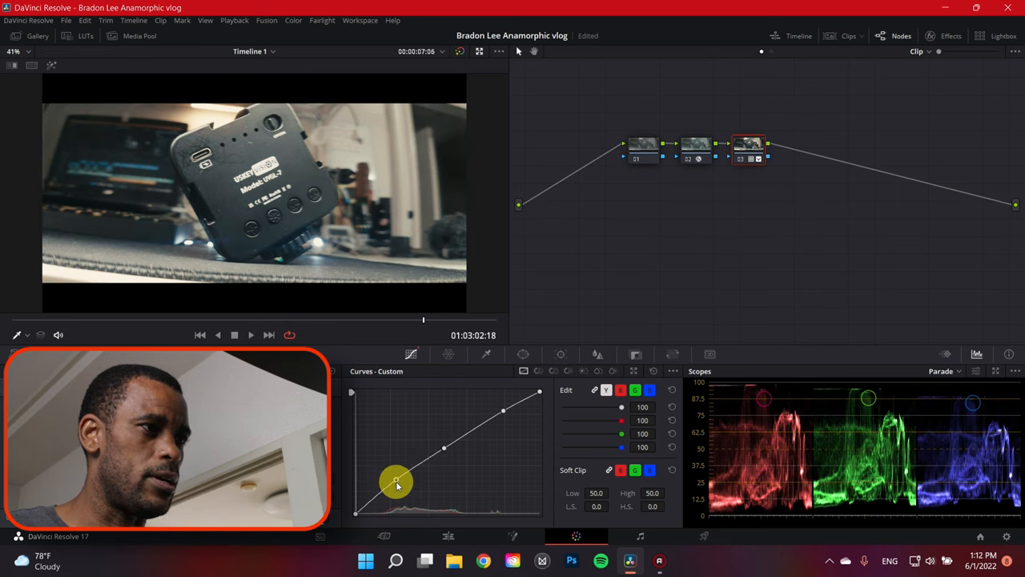
drag(397, 481, 445, 446)
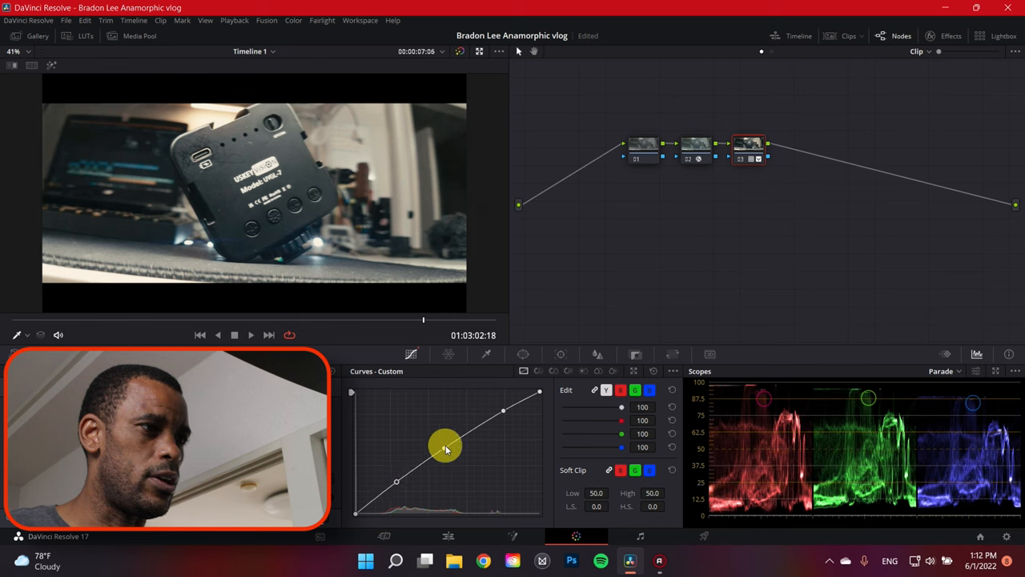
drag(446, 446, 449, 454)
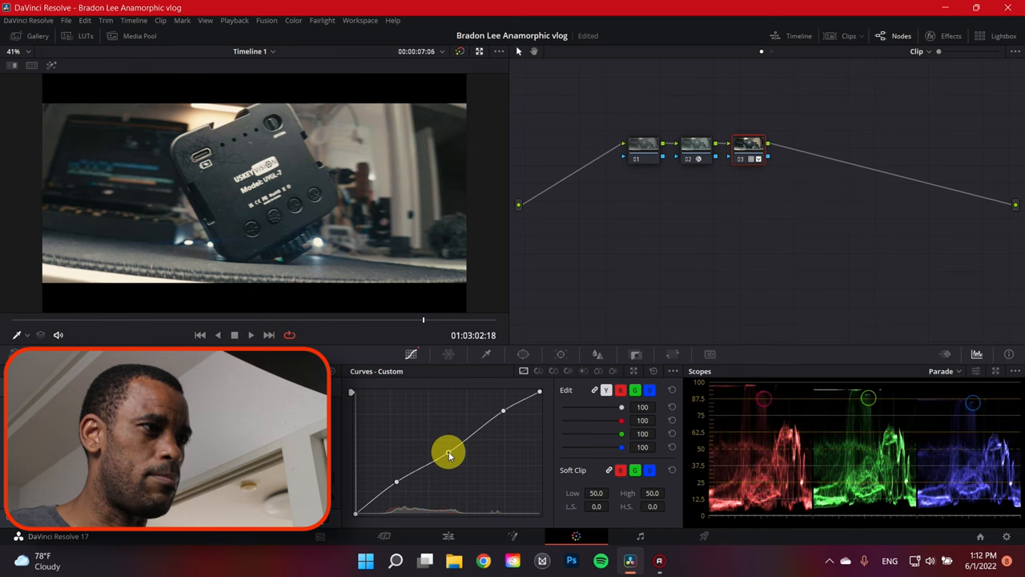
drag(449, 454, 503, 410)
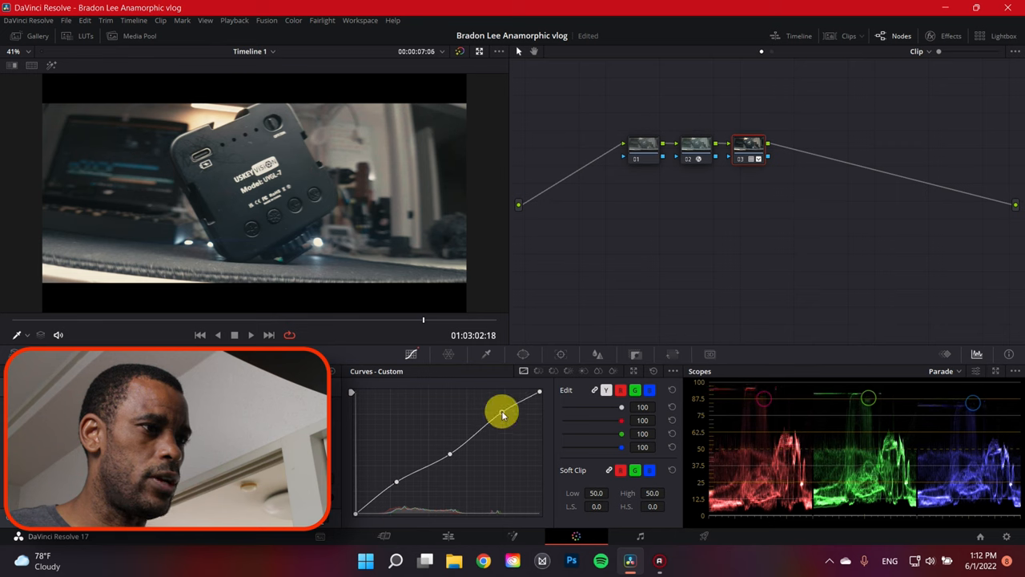
Refine the curve with extra lower-midtone and deep-shadow points into a gentle S-curve
drag(502, 414, 479, 430)
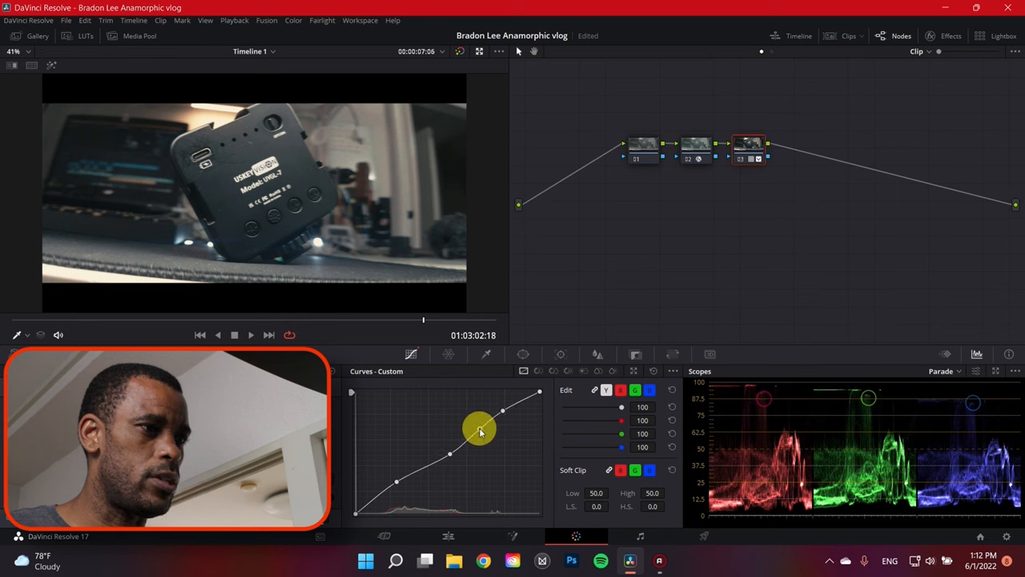
drag(479, 427, 436, 465)
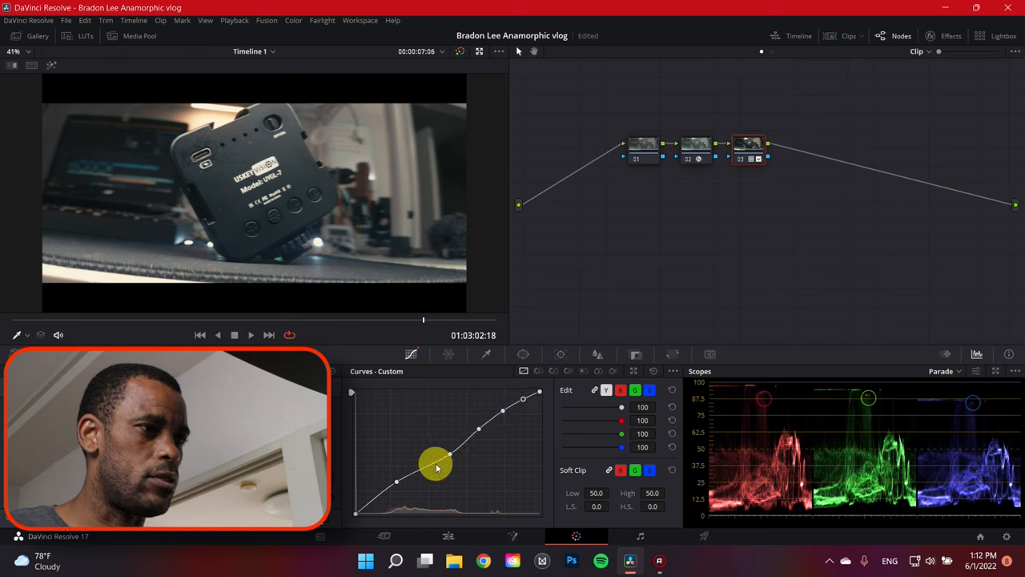
drag(436, 465, 425, 467)
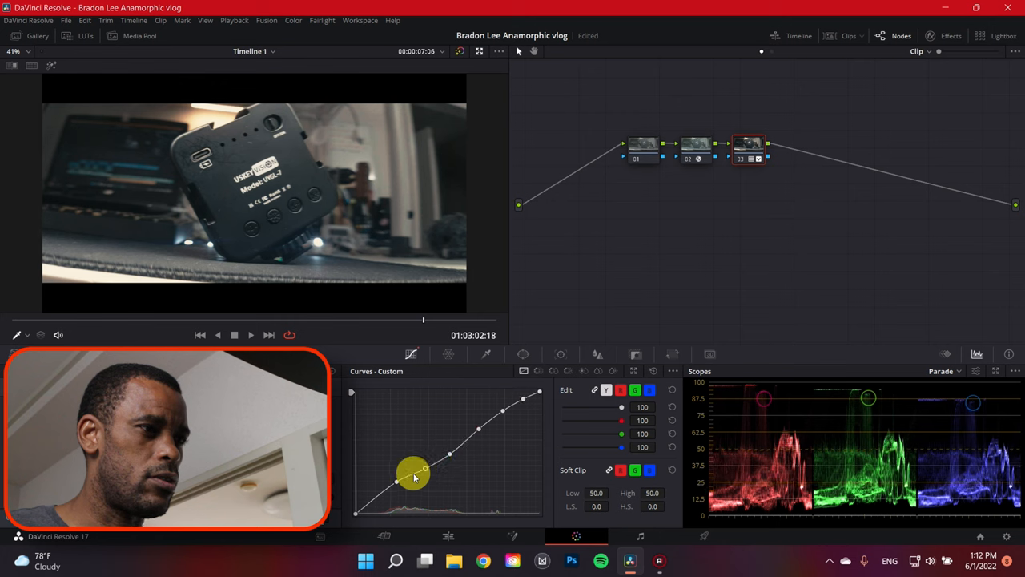
drag(424, 468, 396, 482)
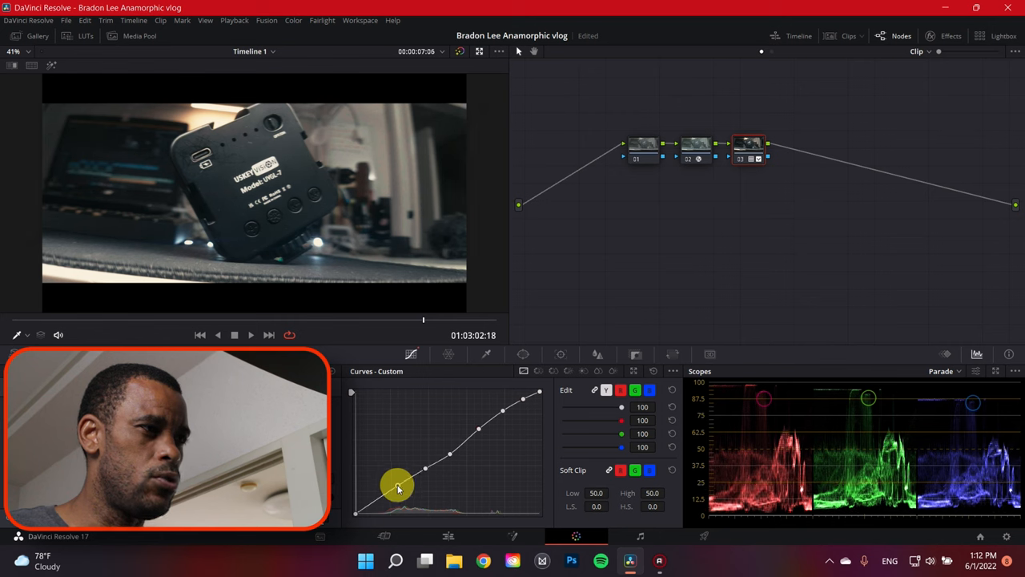
drag(398, 486, 371, 511)
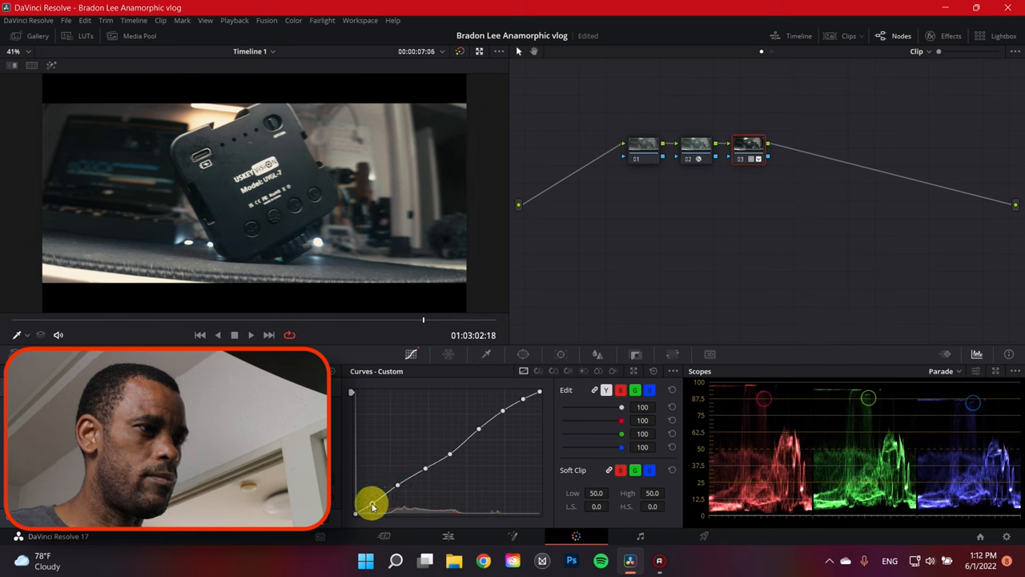
drag(372, 505, 465, 443)
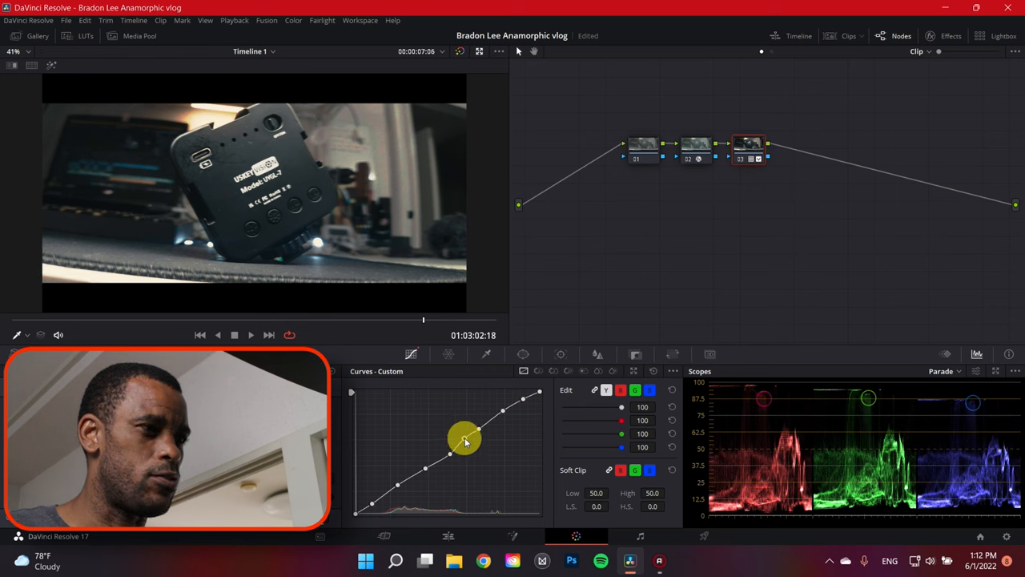
drag(465, 440, 455, 455)
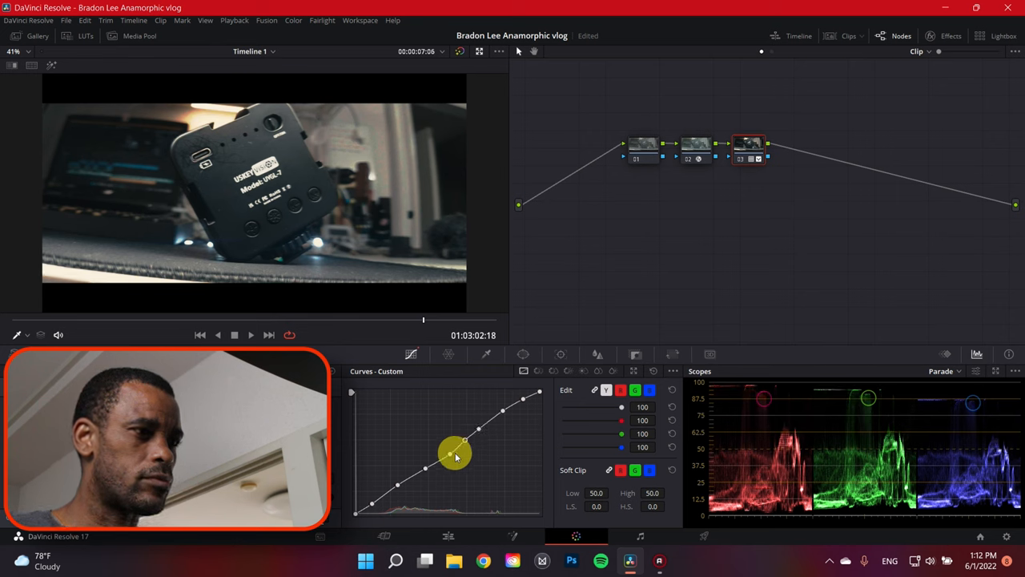
drag(457, 445, 446, 455)
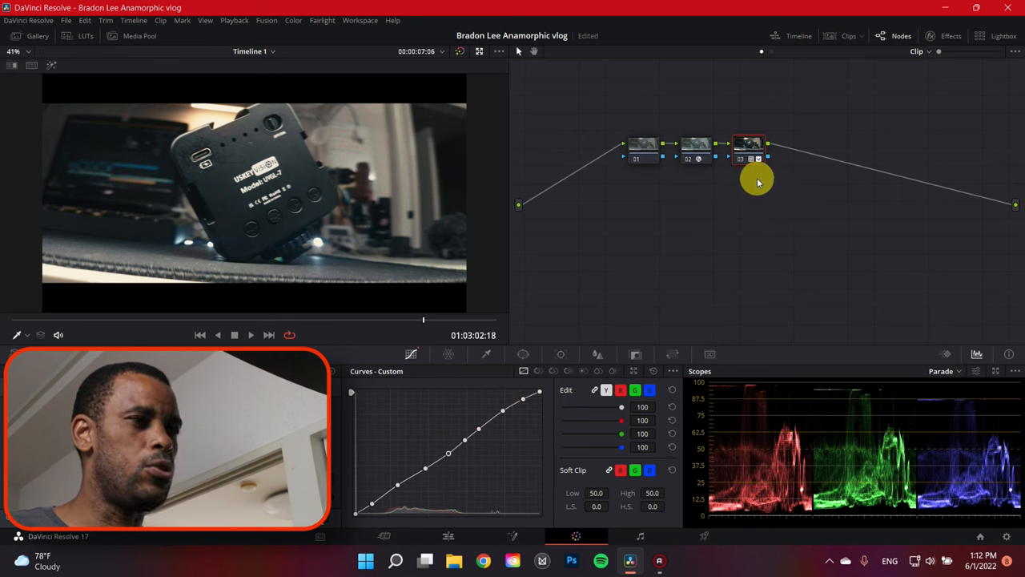
mouse_move(757, 150)
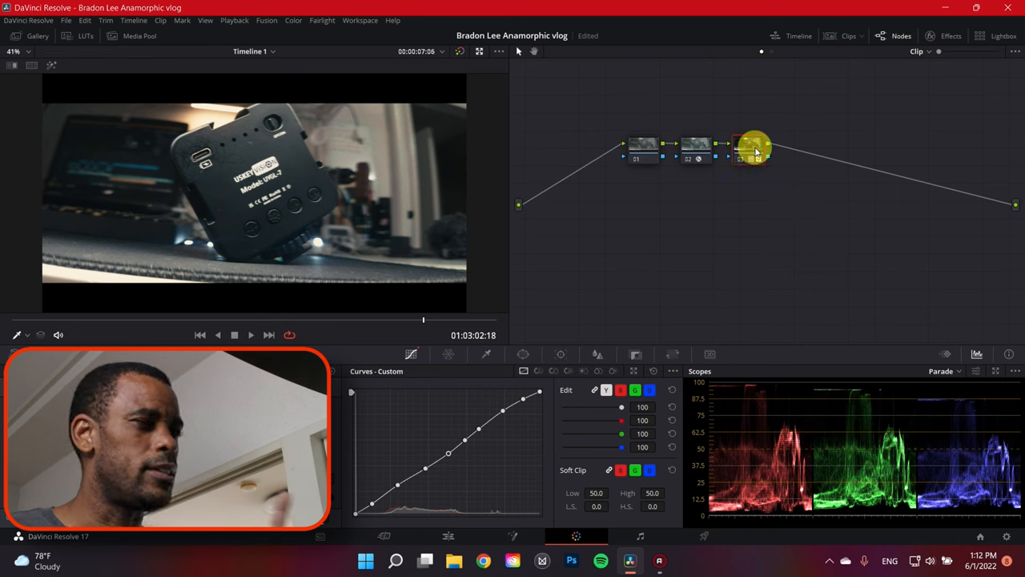
Reset node 03's custom curve to a straight line and select node 01 for grading
click(749, 147)
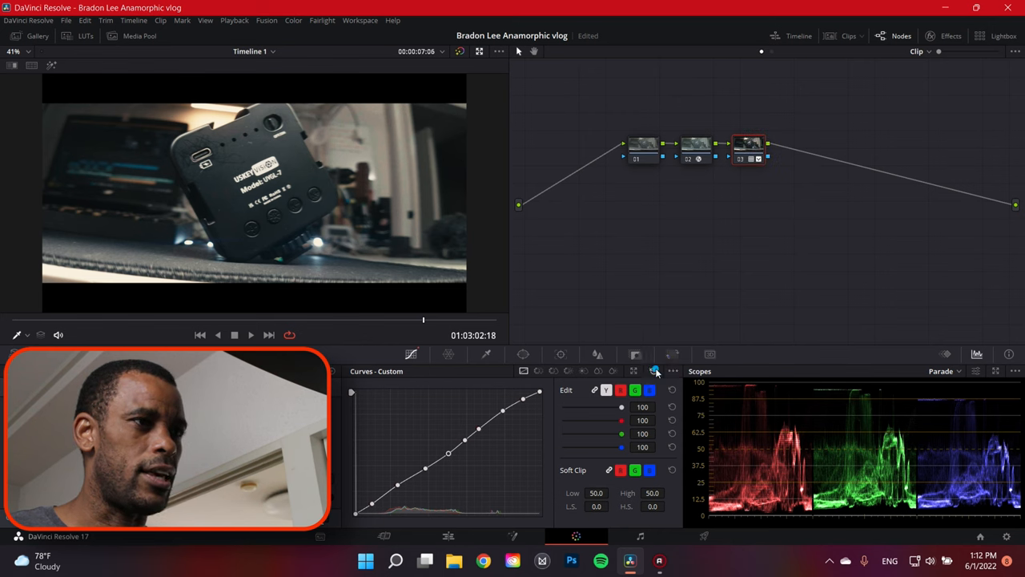
click(655, 370)
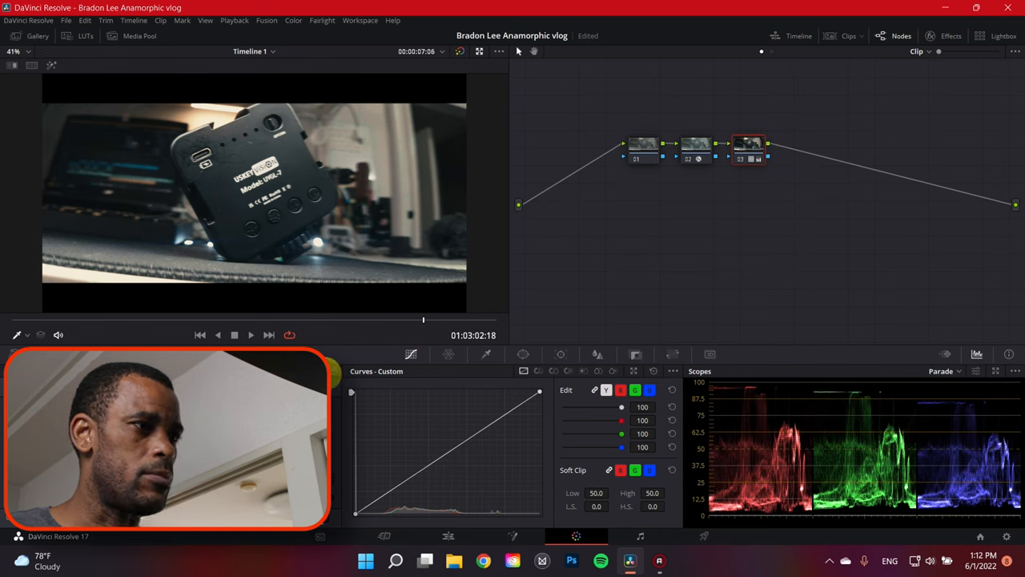
click(745, 149)
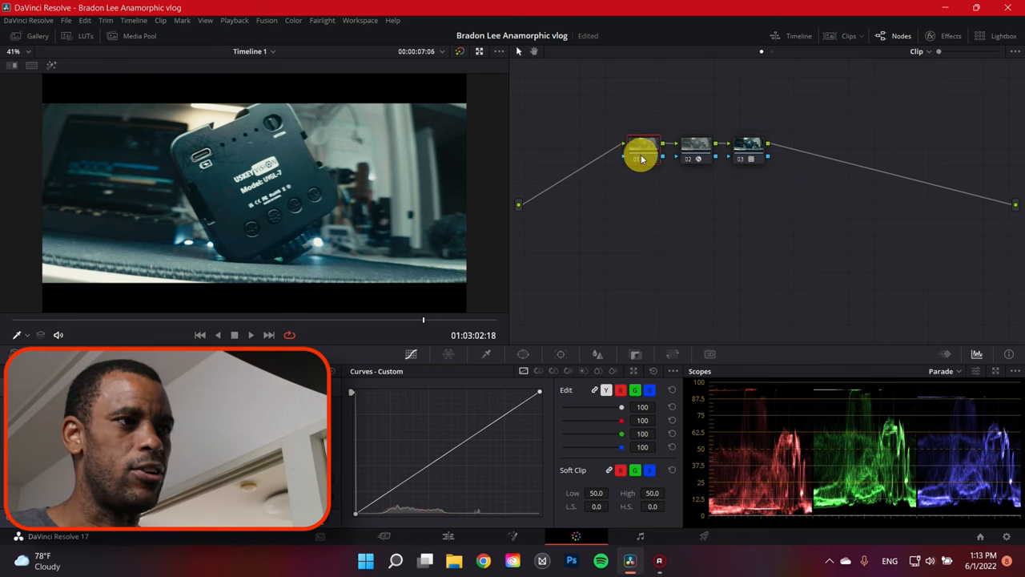
click(749, 148)
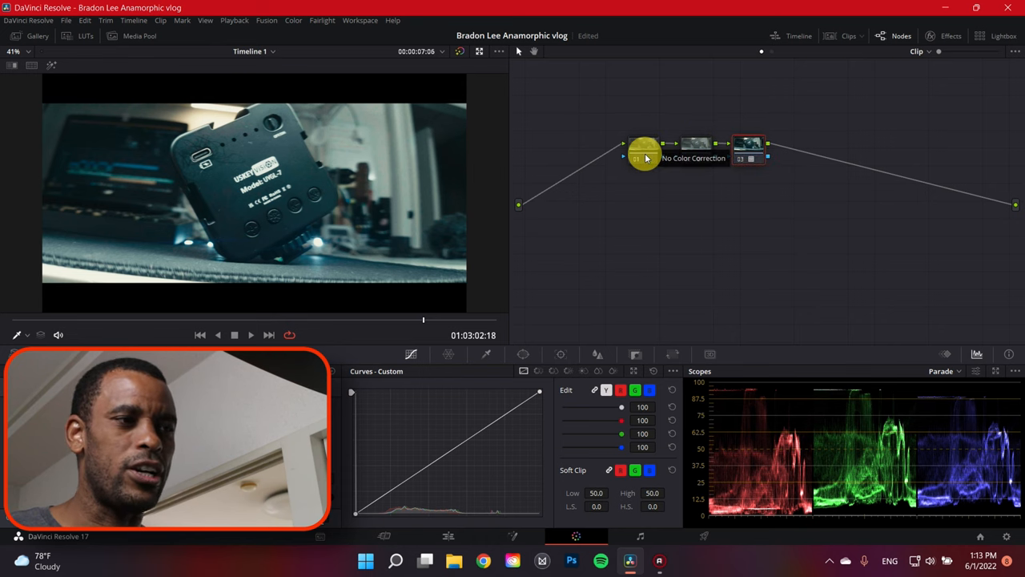
mouse_move(649, 151)
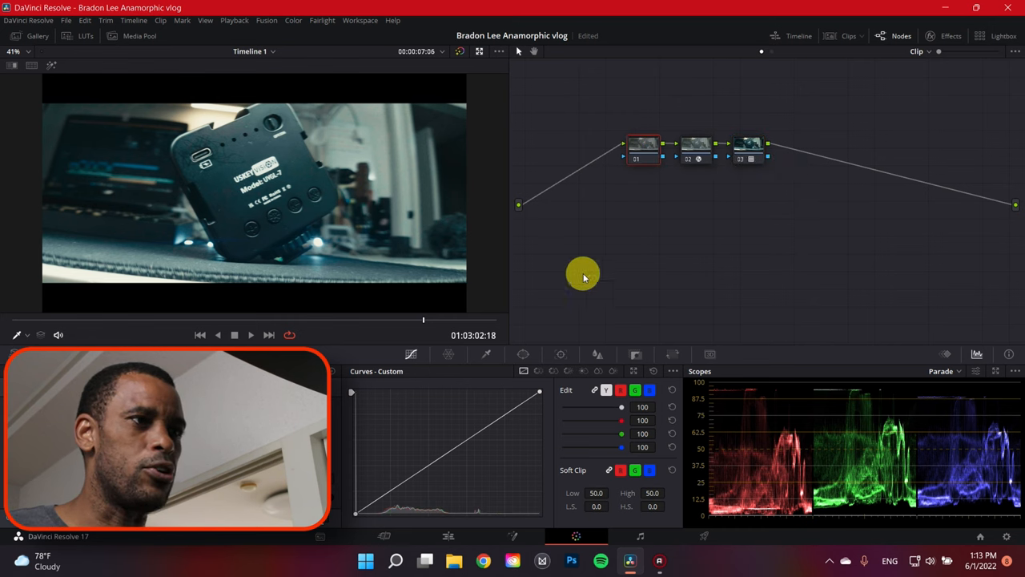
mouse_move(601, 229)
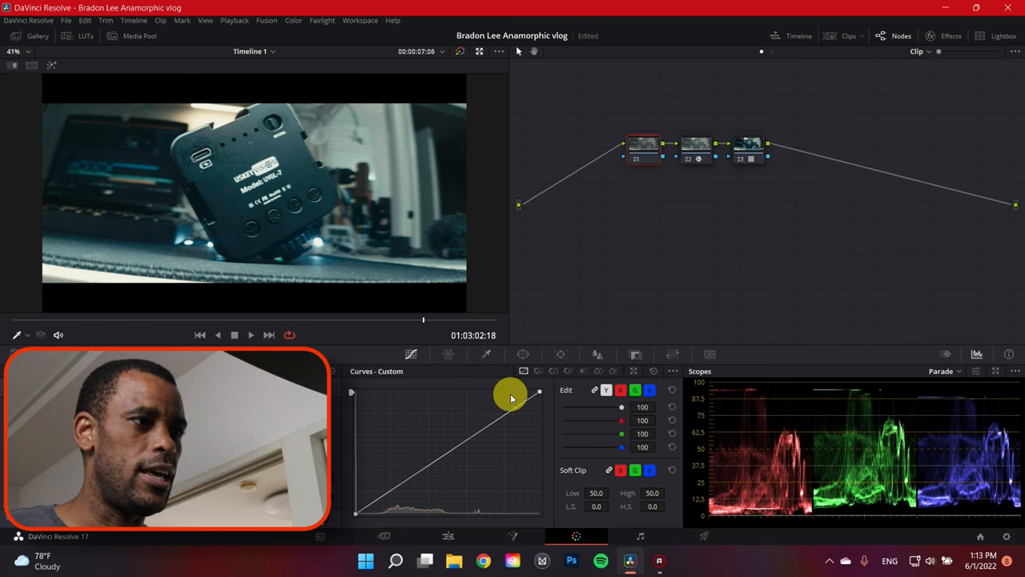
Add highlight, midtone, shadow and deep-shadow points to node 01's luma curve and balance the midtones
drag(510, 398, 500, 416)
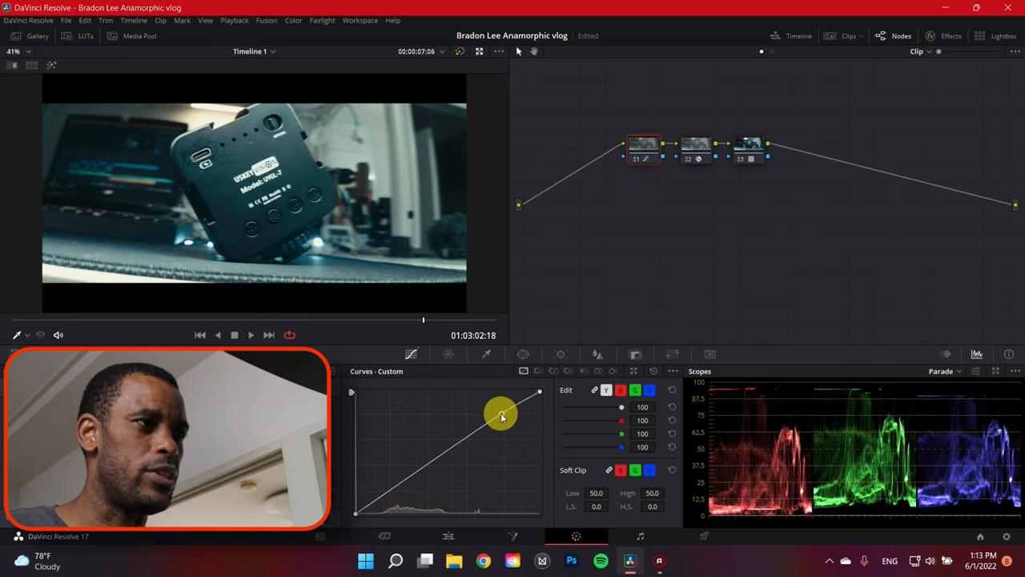
drag(501, 415, 444, 447)
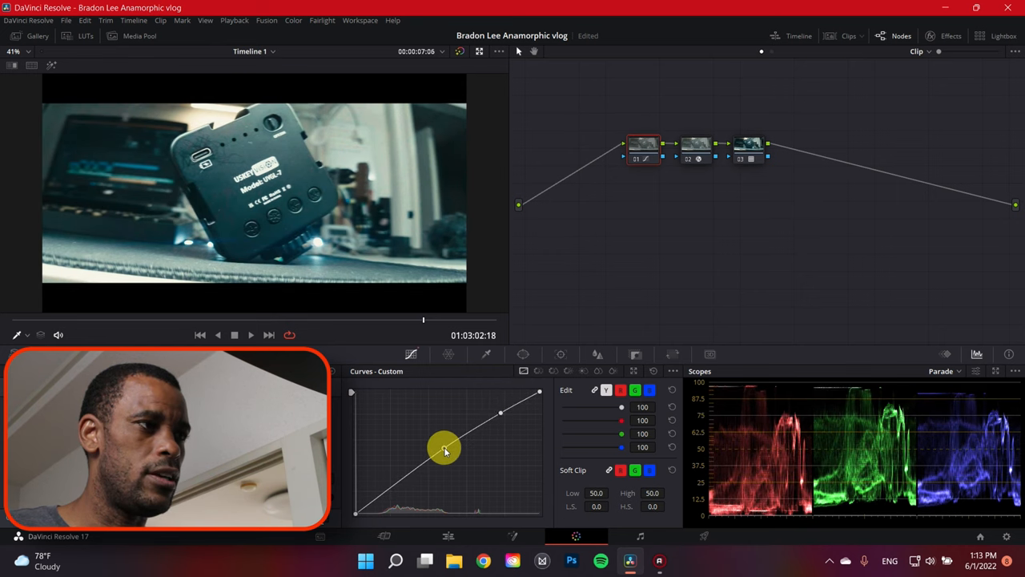
drag(445, 447, 404, 473)
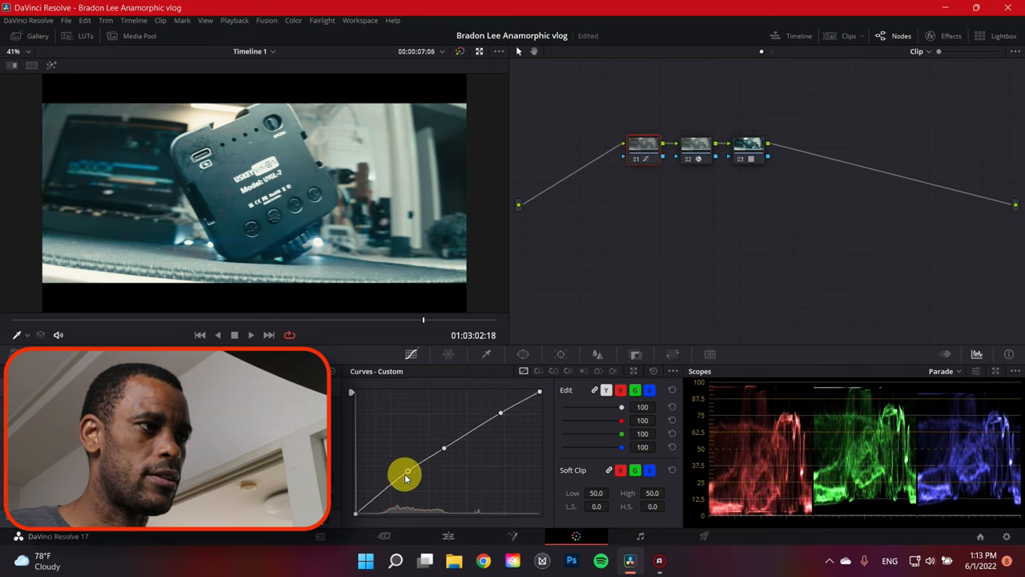
drag(404, 473, 394, 489)
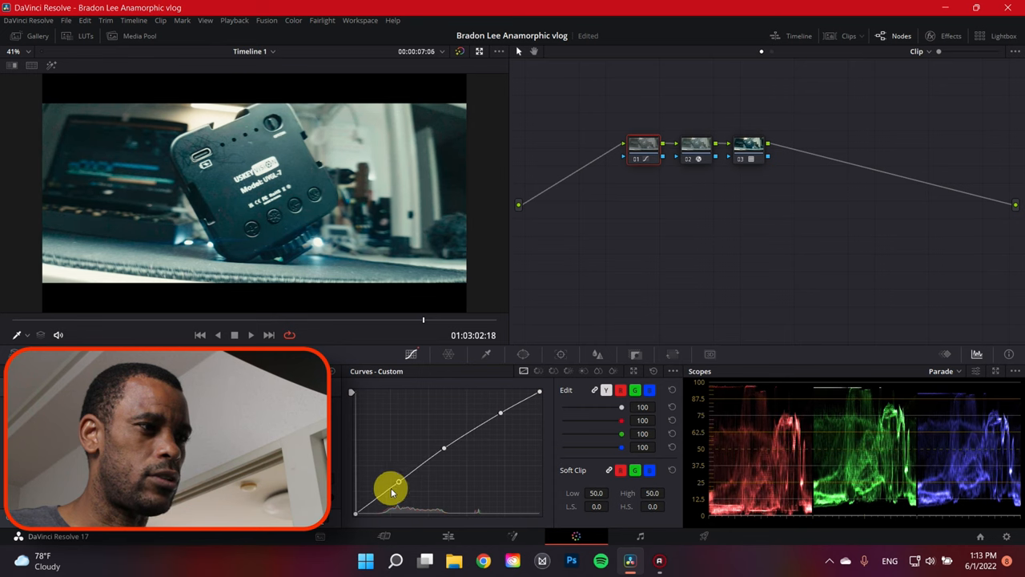
drag(392, 488, 376, 503)
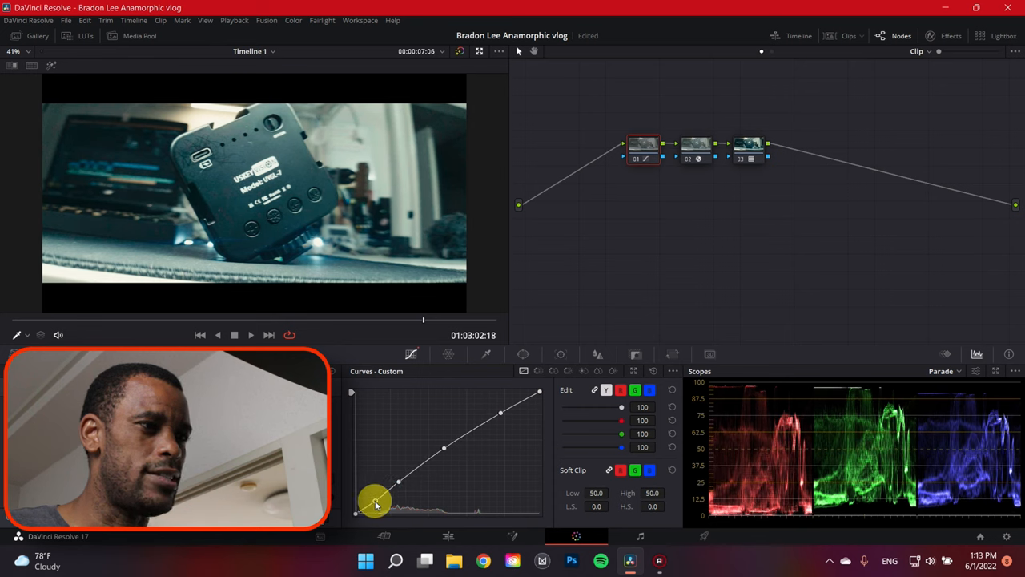
drag(375, 503, 443, 446)
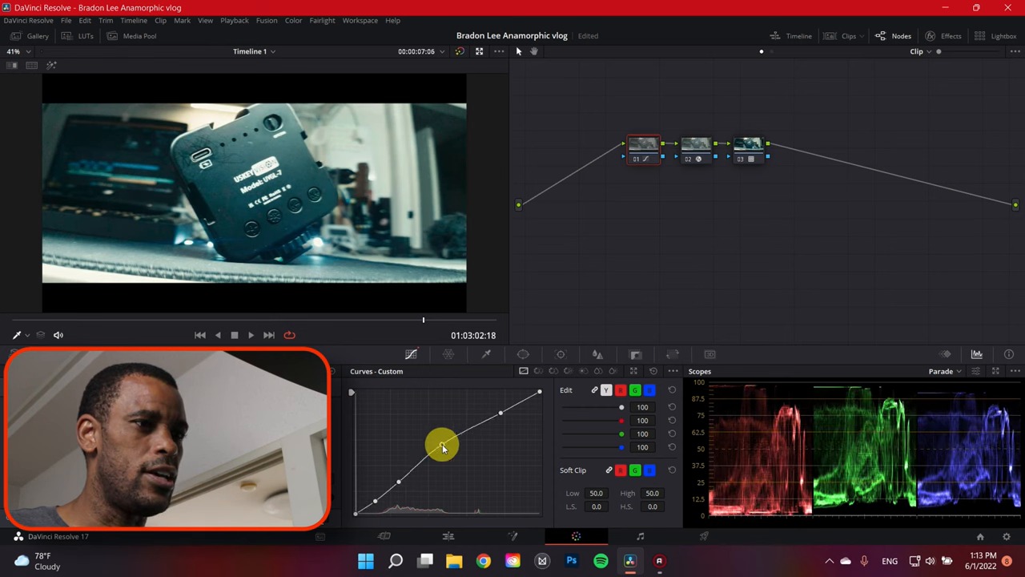
drag(443, 446, 446, 446)
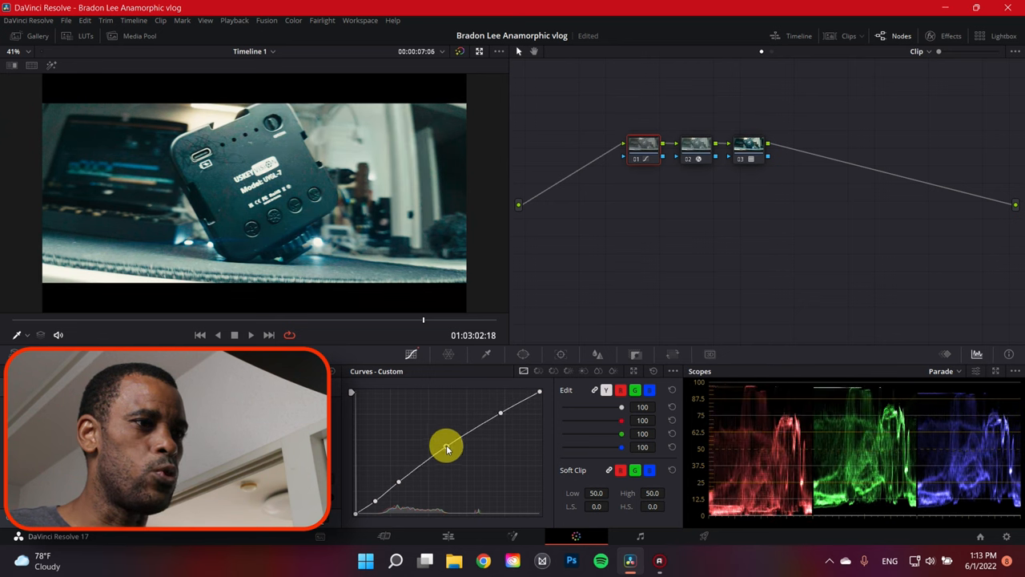
drag(447, 447, 443, 432)
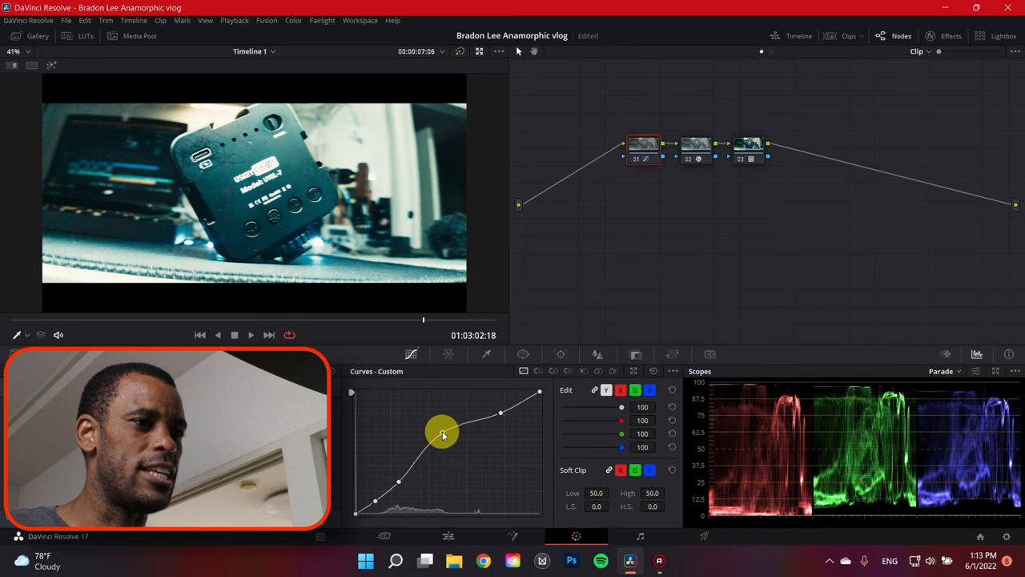
drag(443, 431, 449, 449)
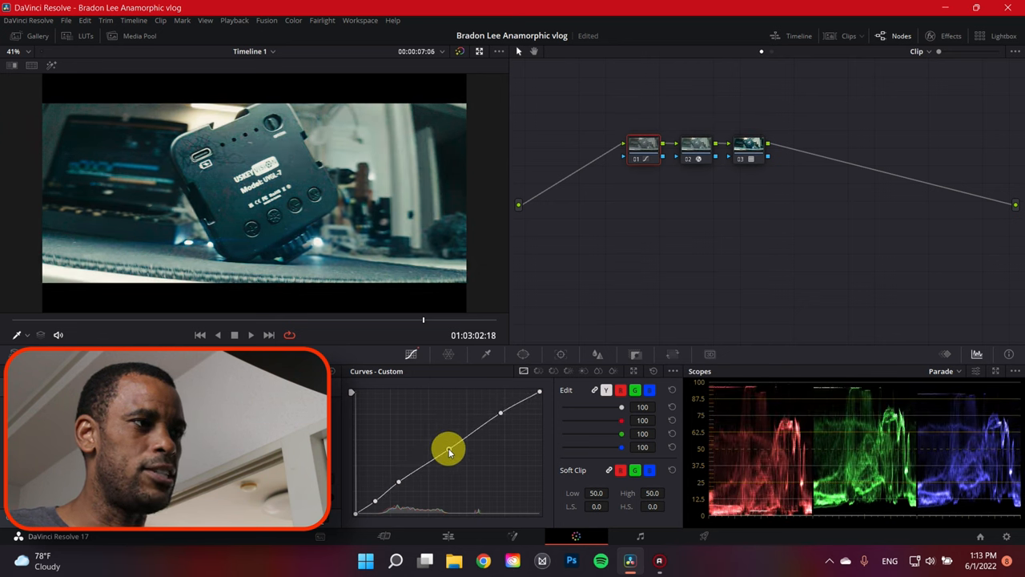
drag(449, 449, 475, 430)
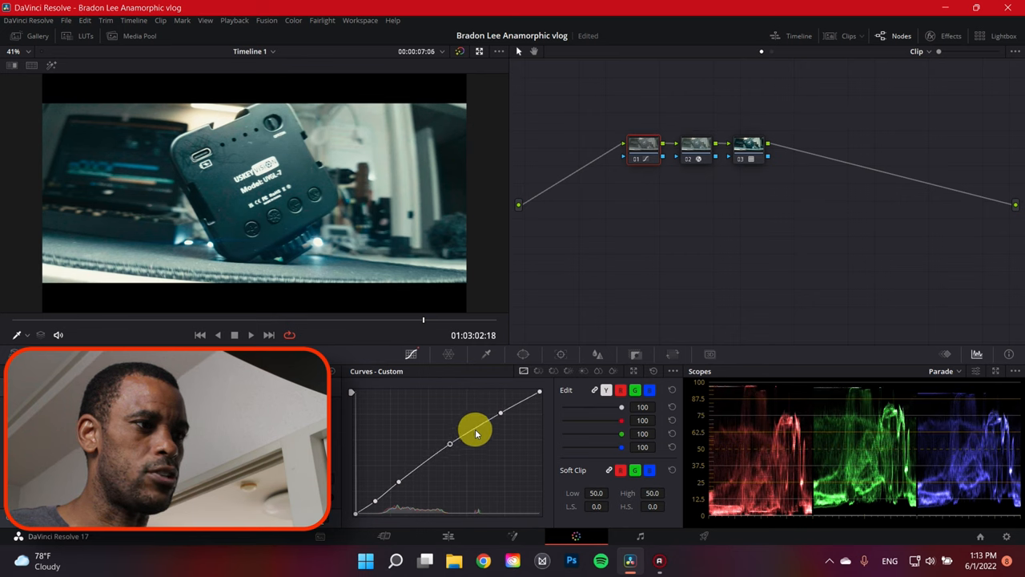
Fine-tune the upper-midtone and shadow points of node 01's luma curve
drag(474, 427, 425, 463)
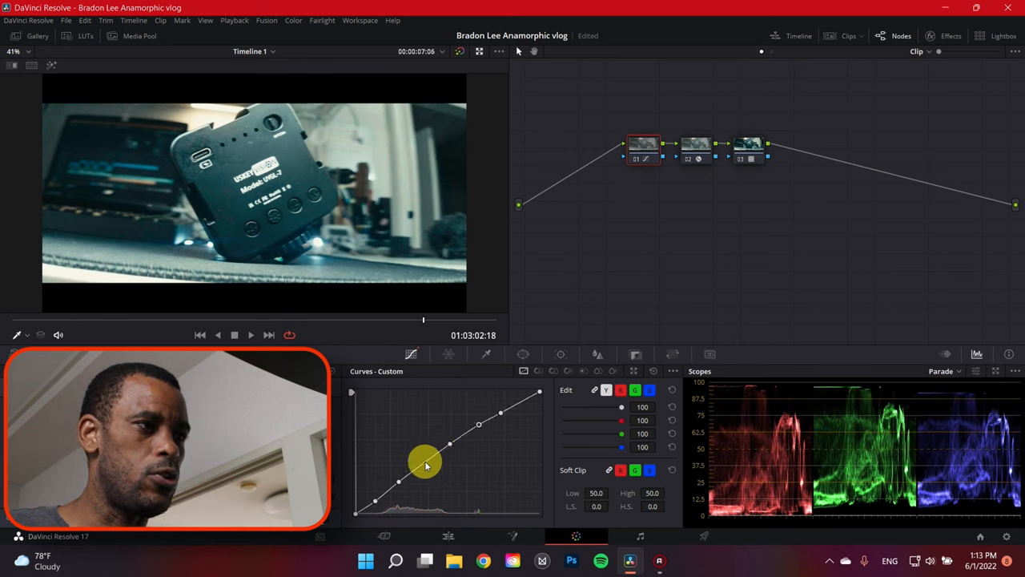
drag(425, 464, 452, 441)
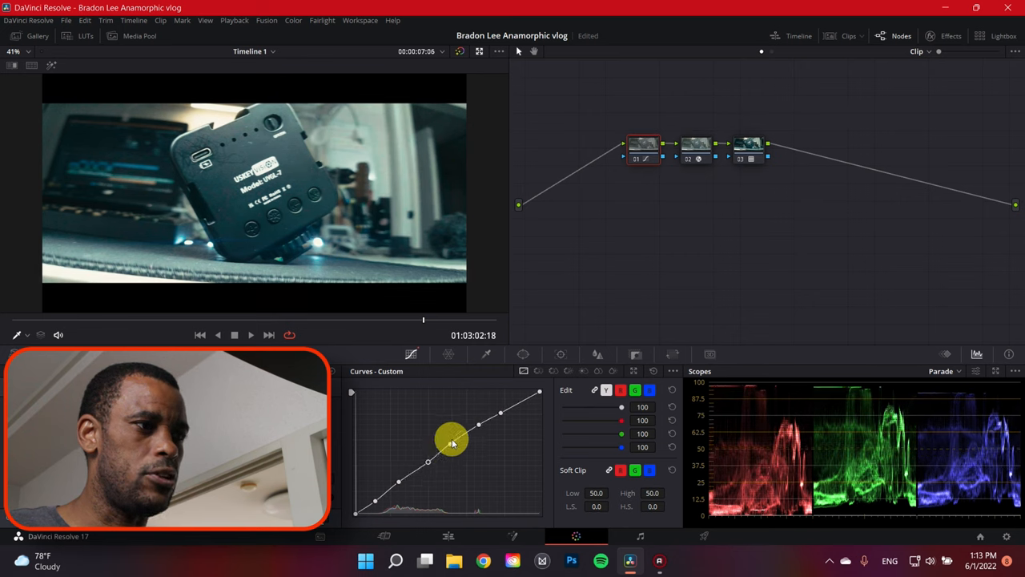
drag(451, 443, 457, 446)
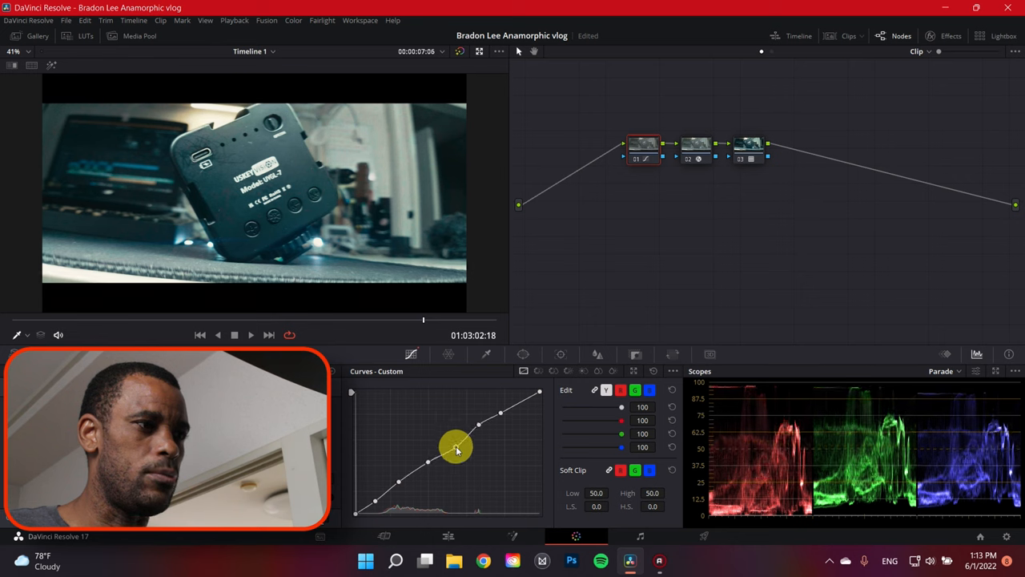
drag(455, 447, 477, 425)
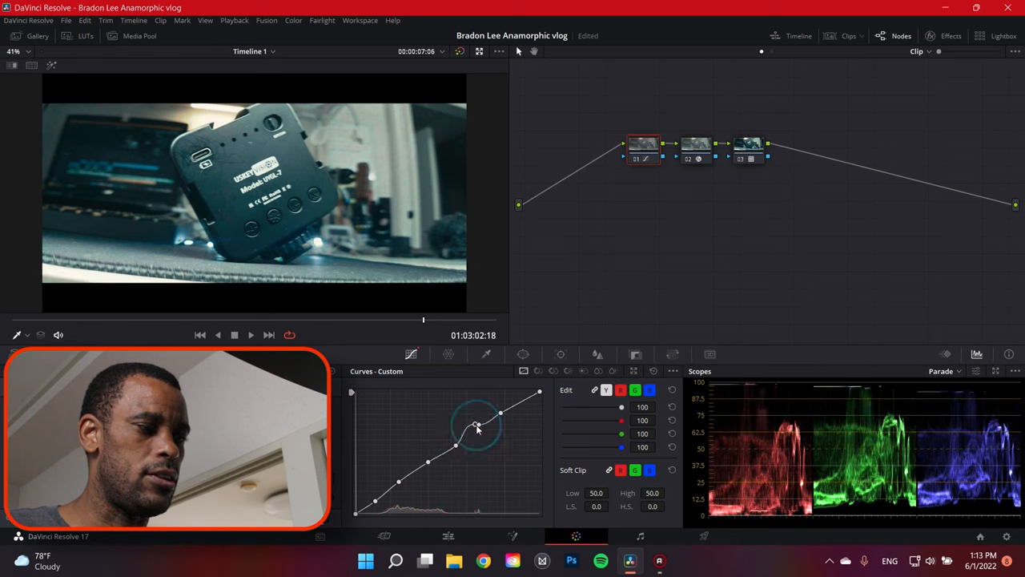
drag(477, 425, 476, 428)
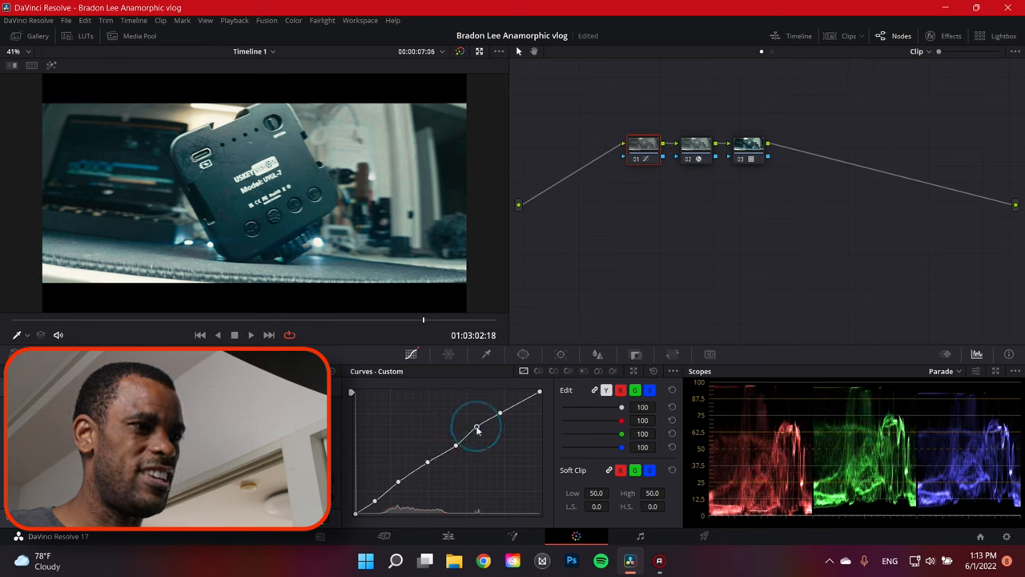
drag(476, 426, 400, 479)
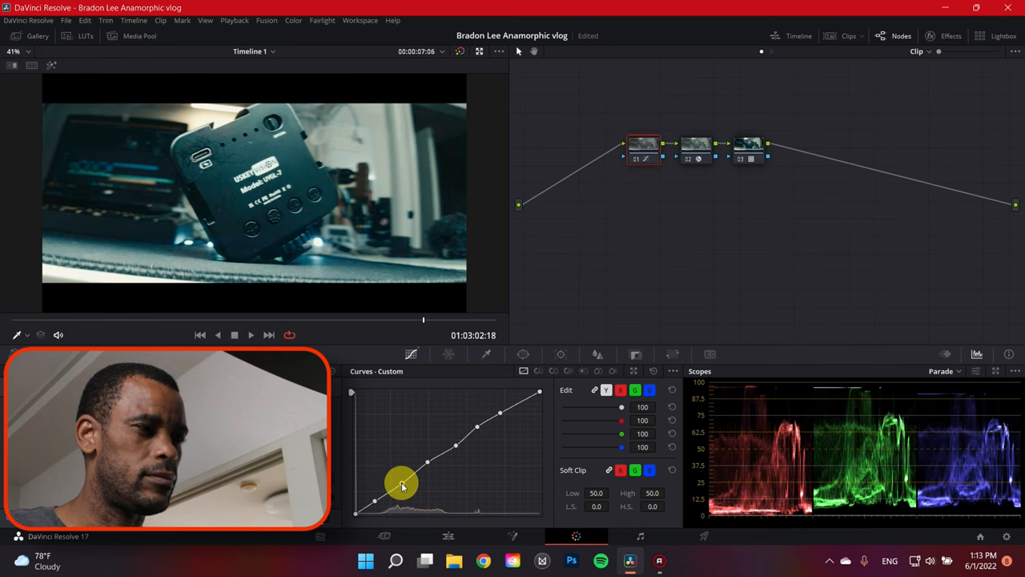
drag(402, 483, 402, 478)
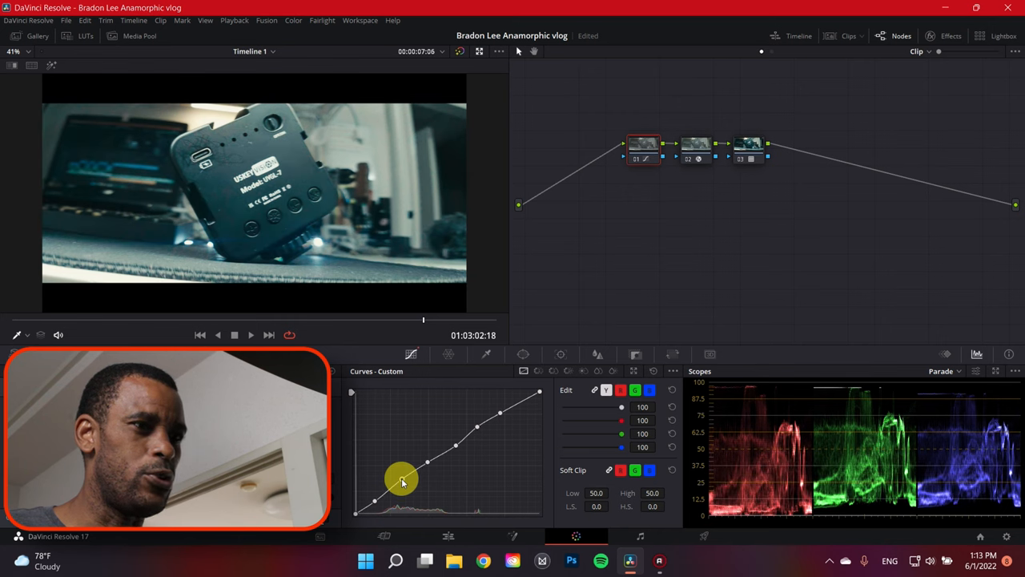
drag(403, 479, 373, 504)
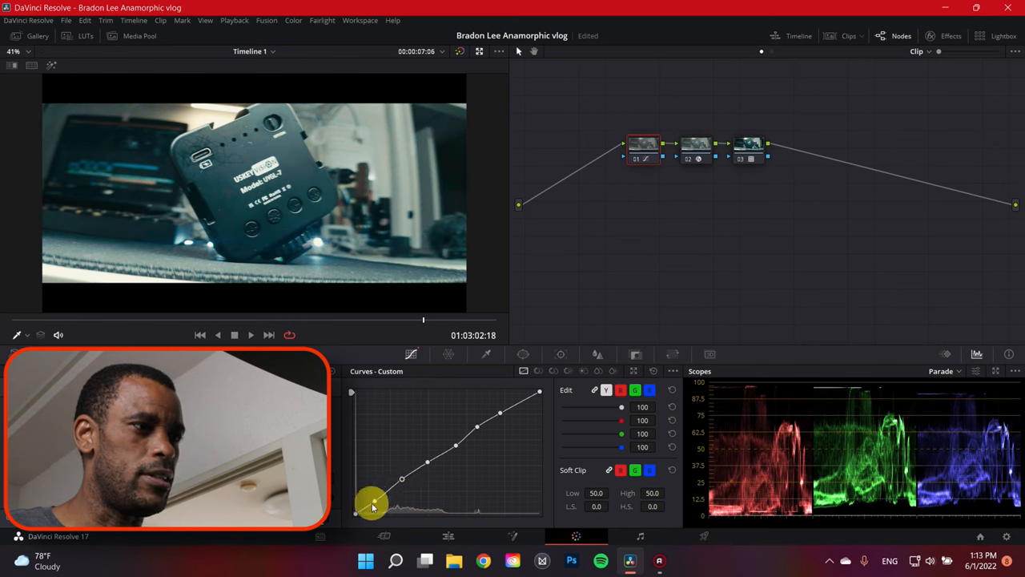
drag(372, 503, 403, 479)
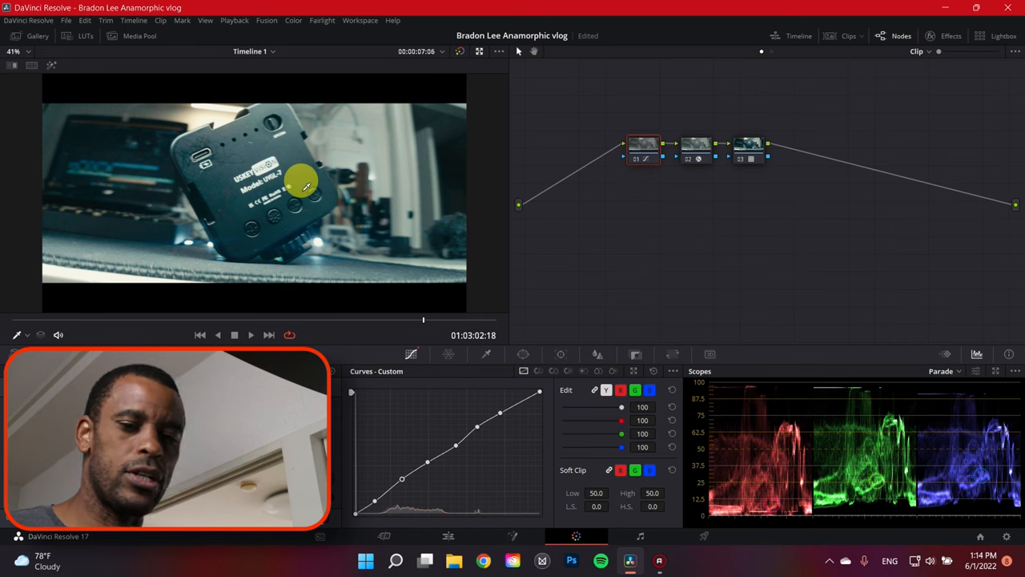
mouse_move(716, 220)
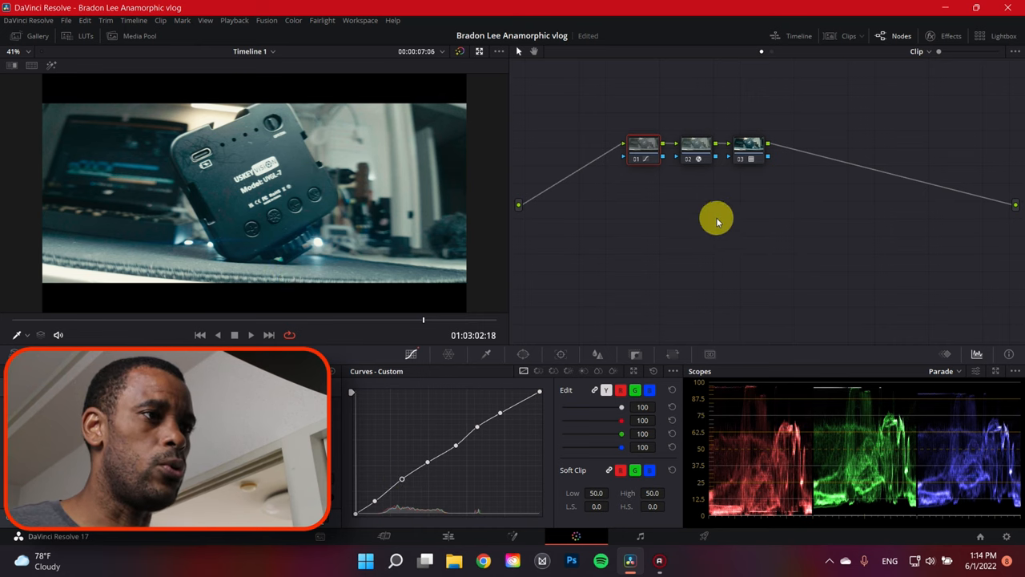
Sample the image with the viewer picker and browse the Color menu's printer light commands for node 01
click(643, 147)
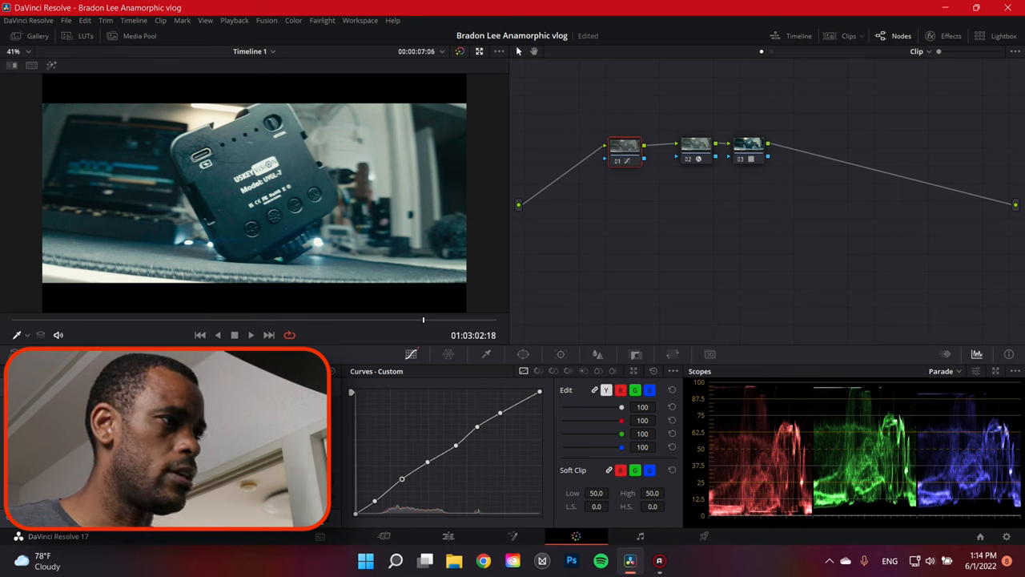
mouse_move(256, 161)
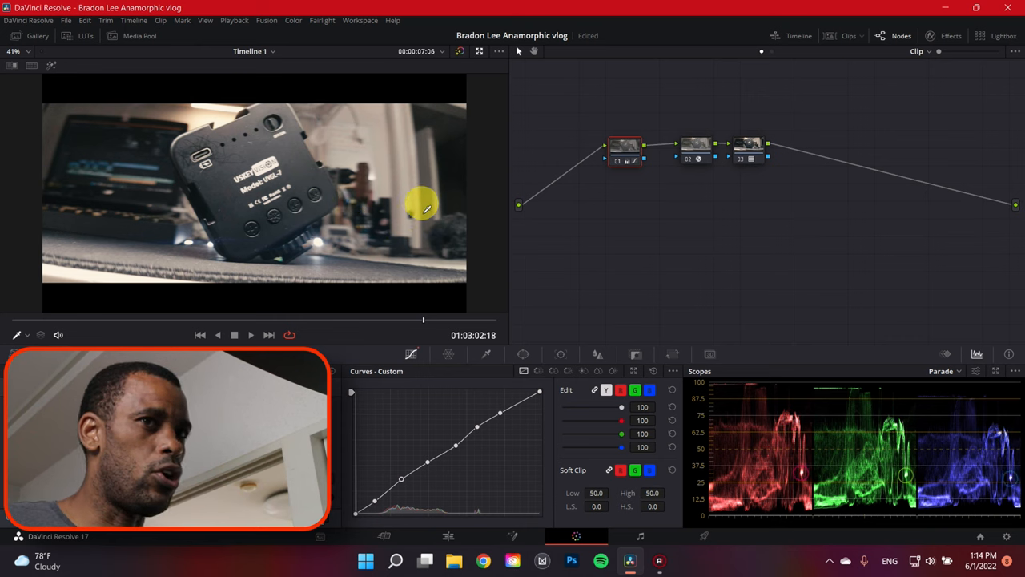
mouse_move(323, 278)
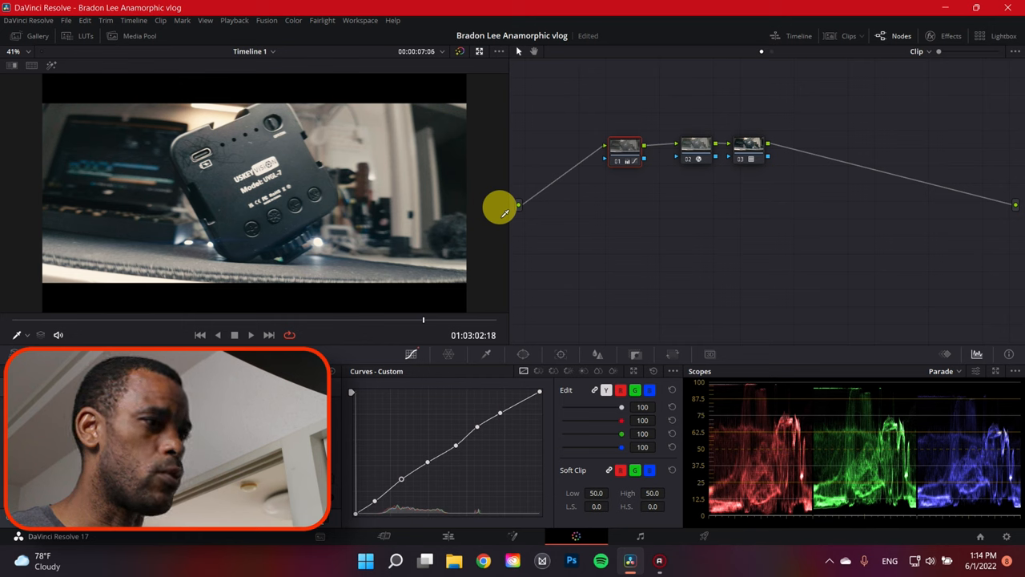
mouse_move(520, 315)
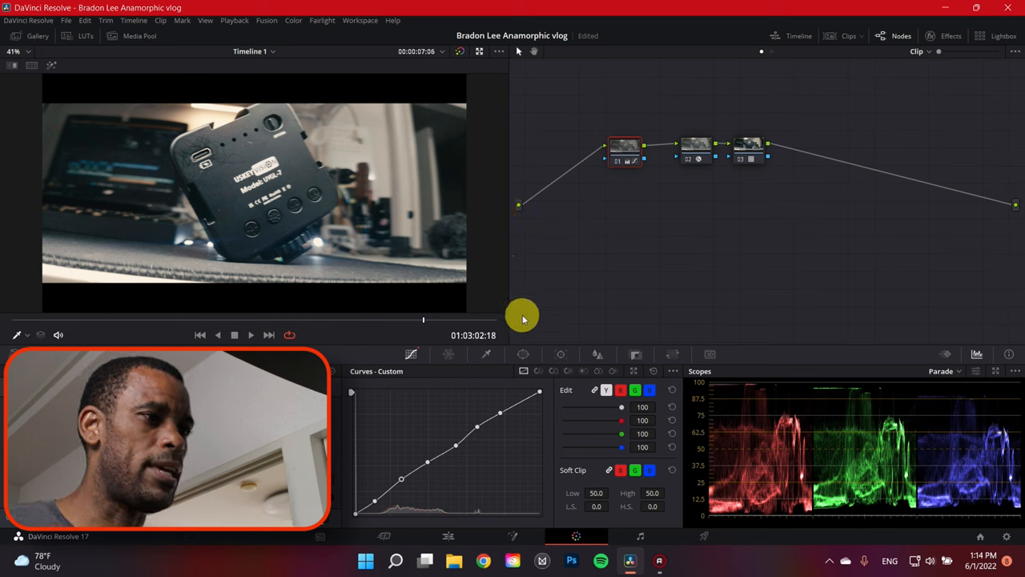
click(293, 20)
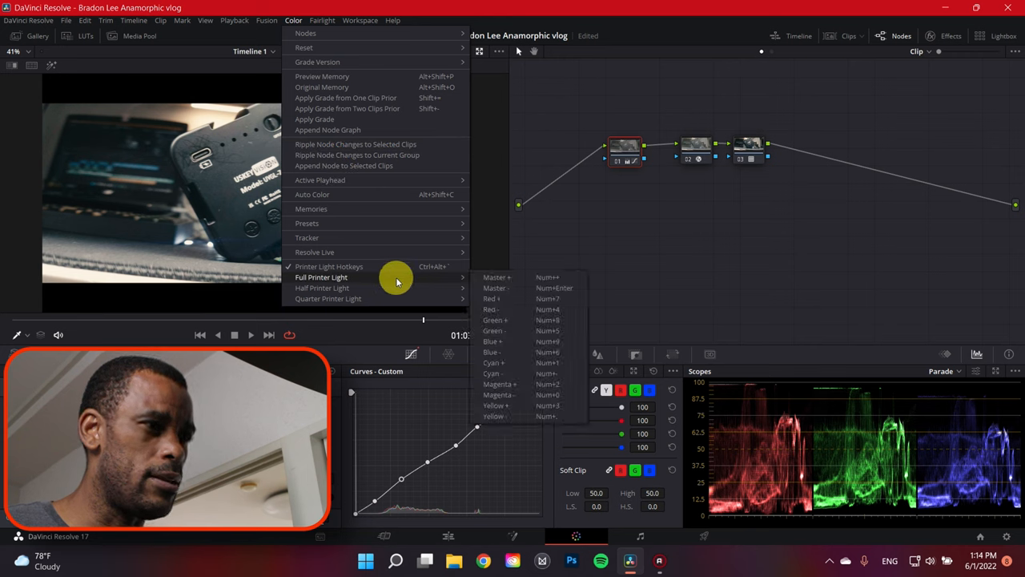
click(665, 266)
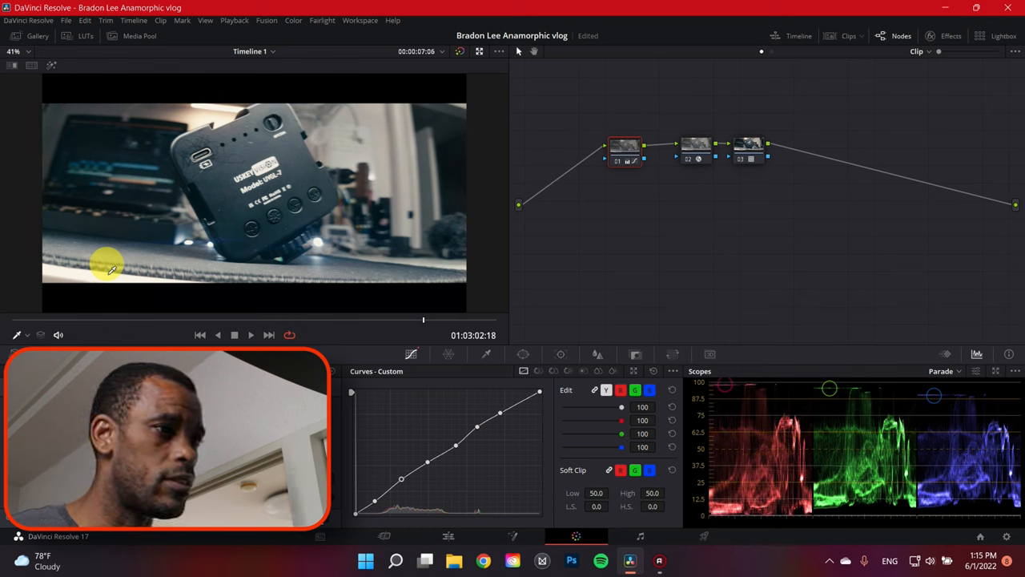
click(323, 21)
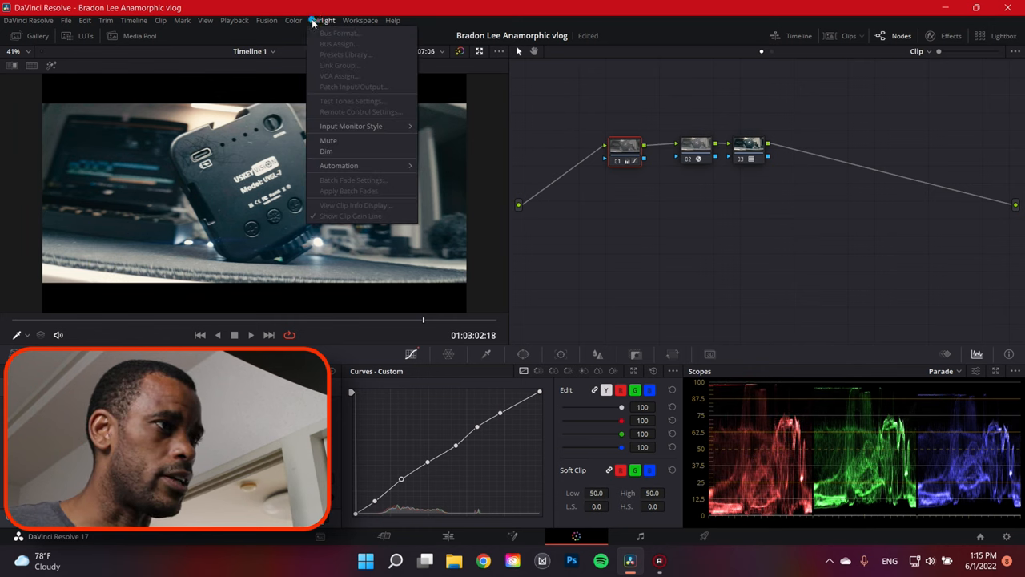
click(293, 20)
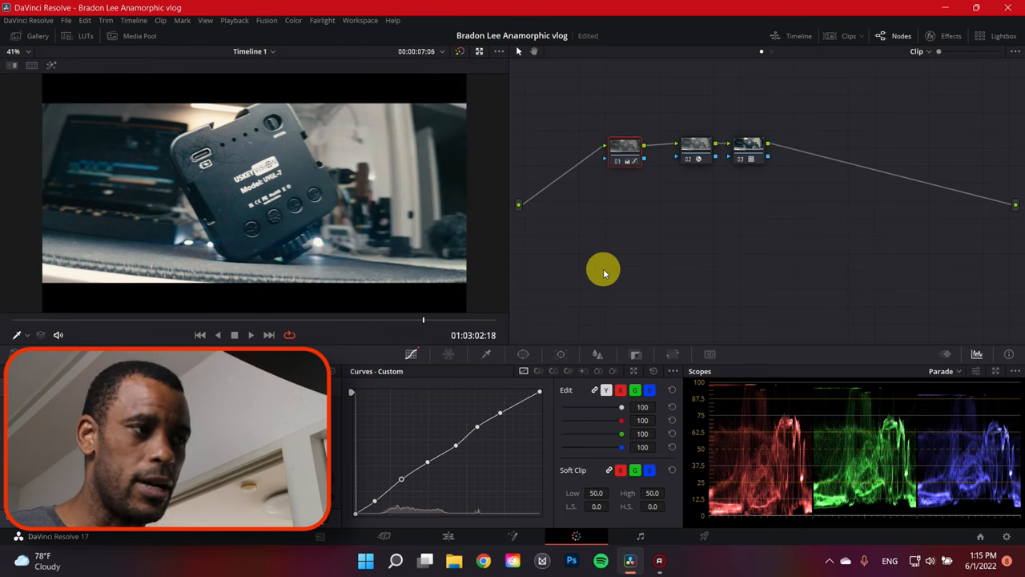
mouse_move(644, 196)
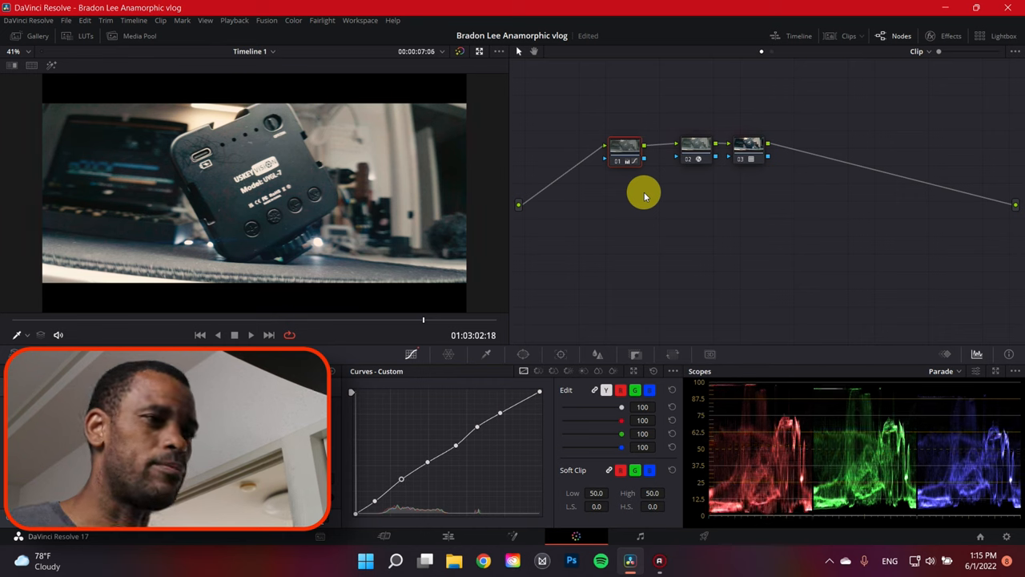
mouse_move(800, 109)
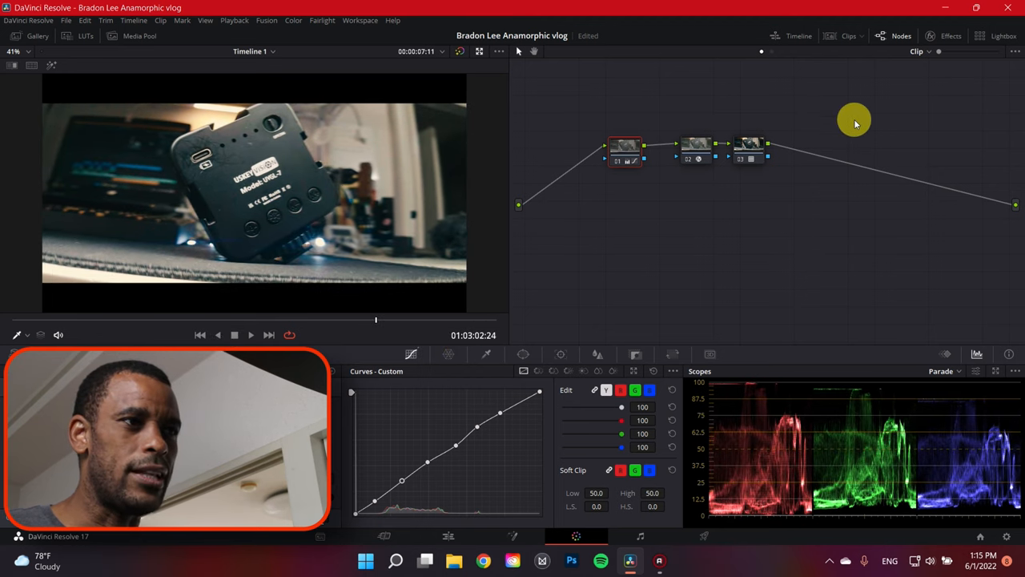
click(748, 148)
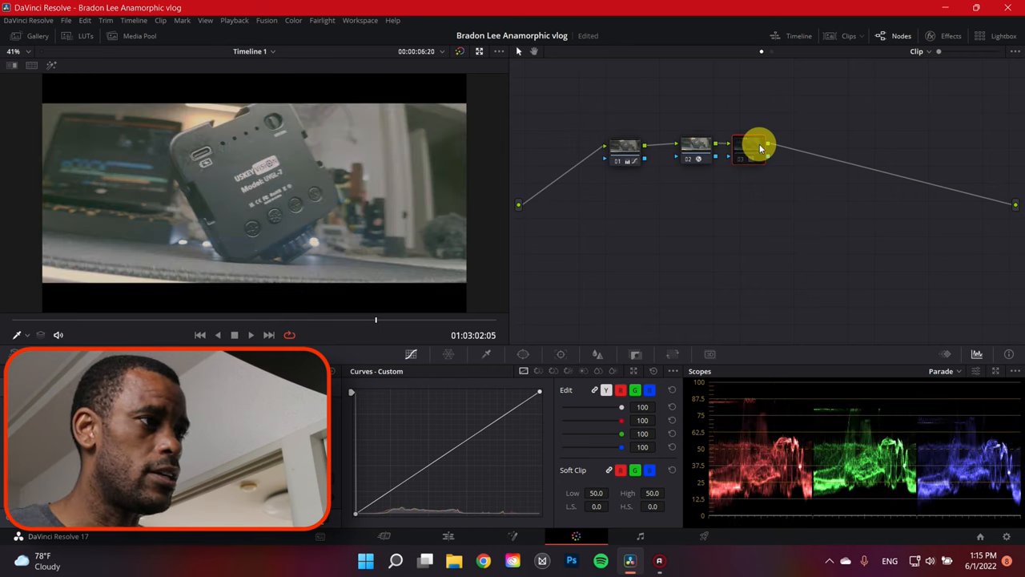
click(750, 150)
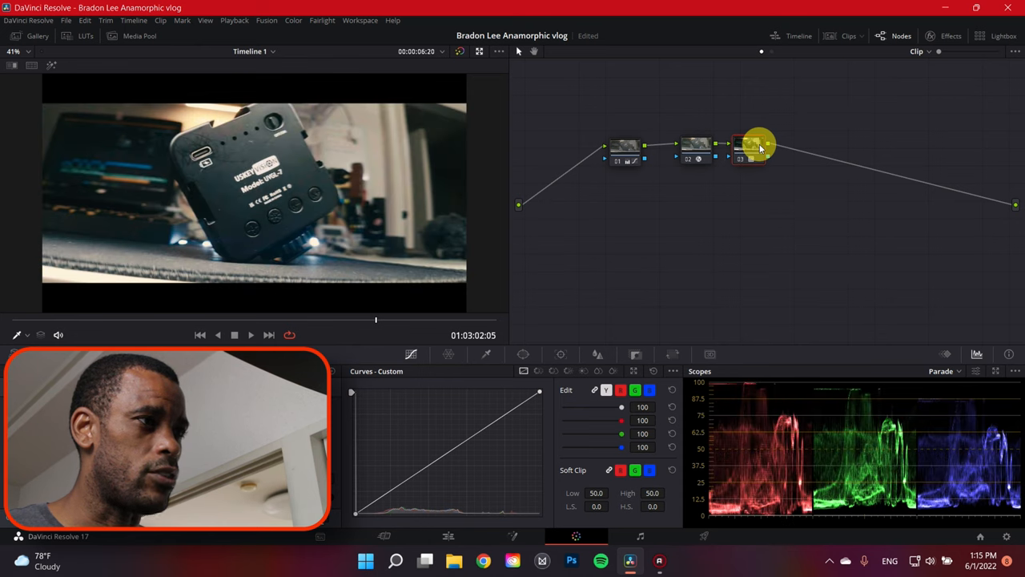
click(623, 150)
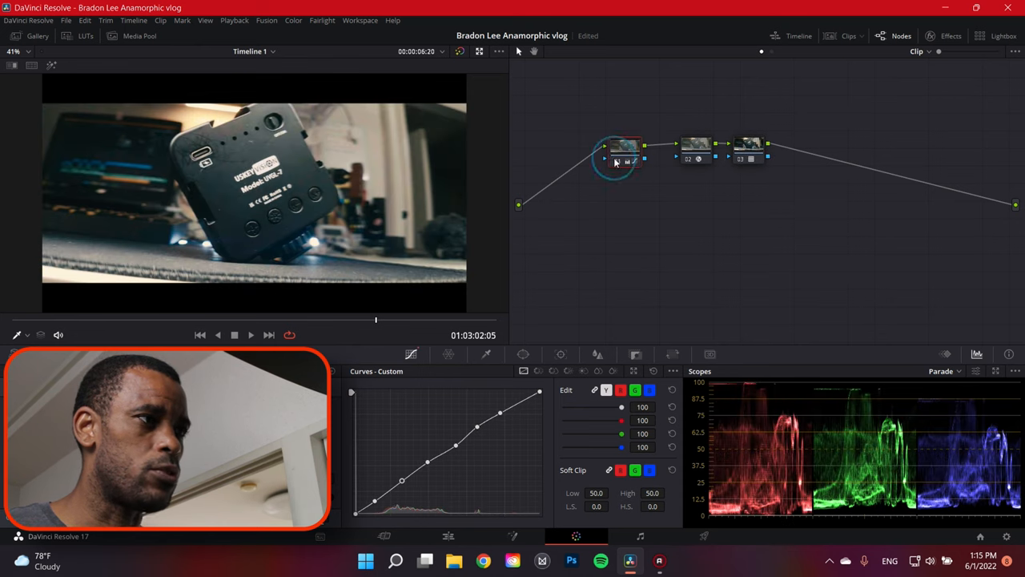
click(695, 150)
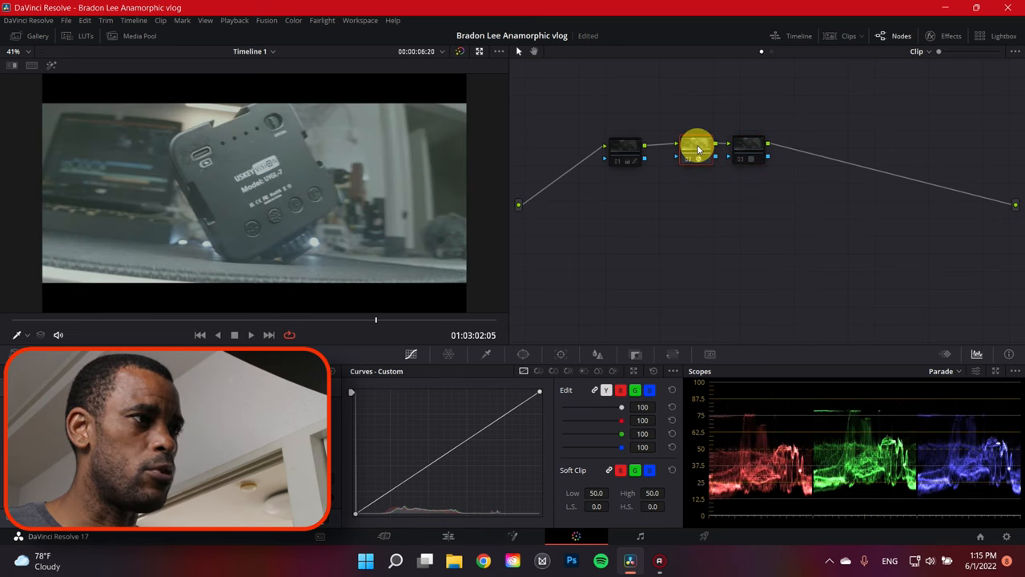
click(745, 148)
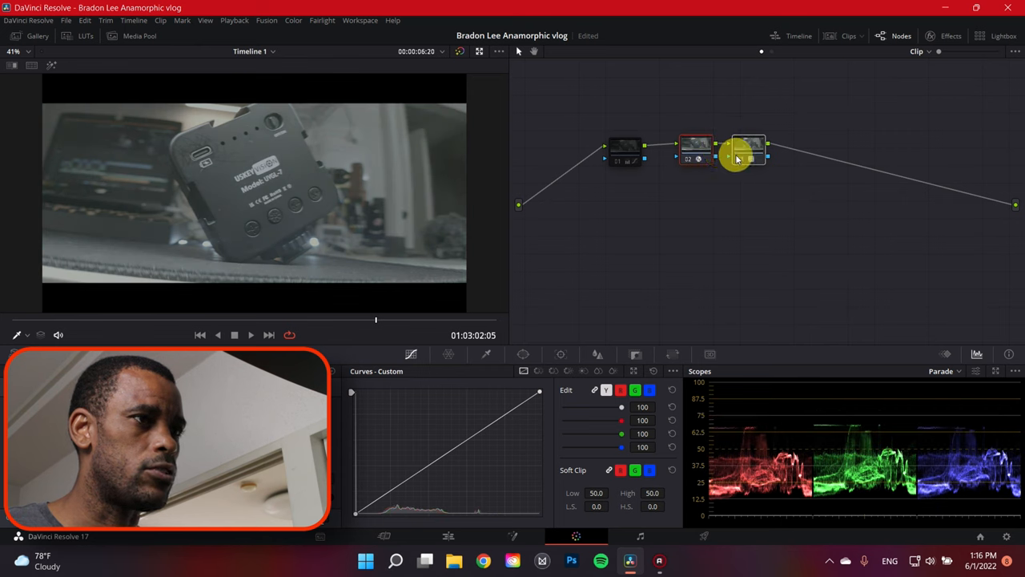
click(625, 150)
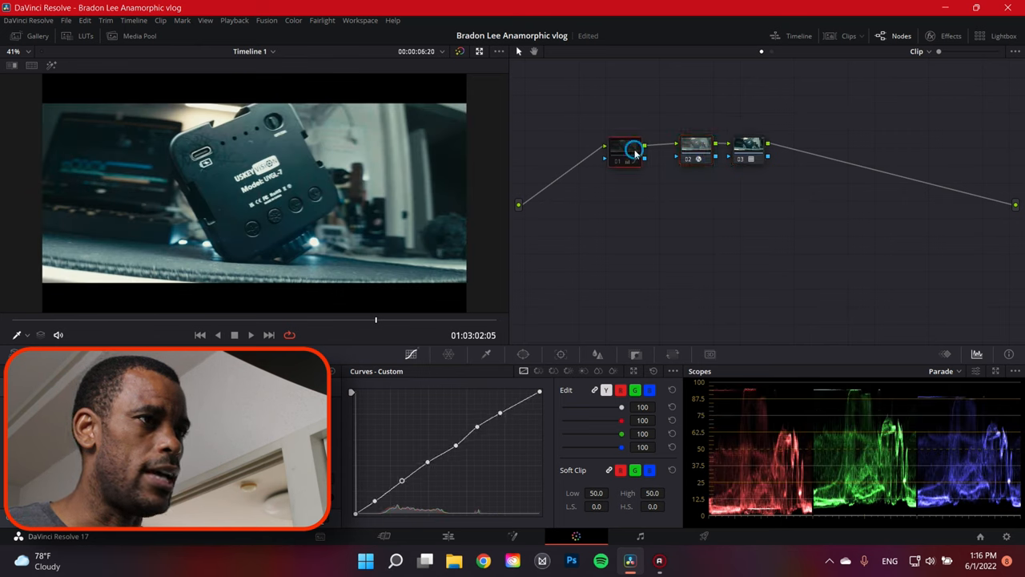
mouse_move(665, 210)
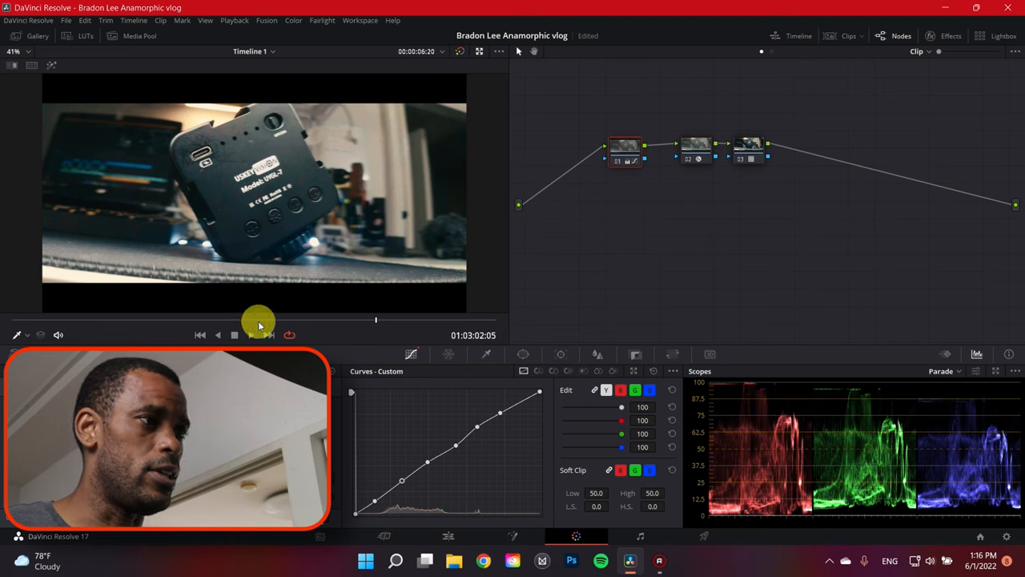
drag(259, 320, 216, 320)
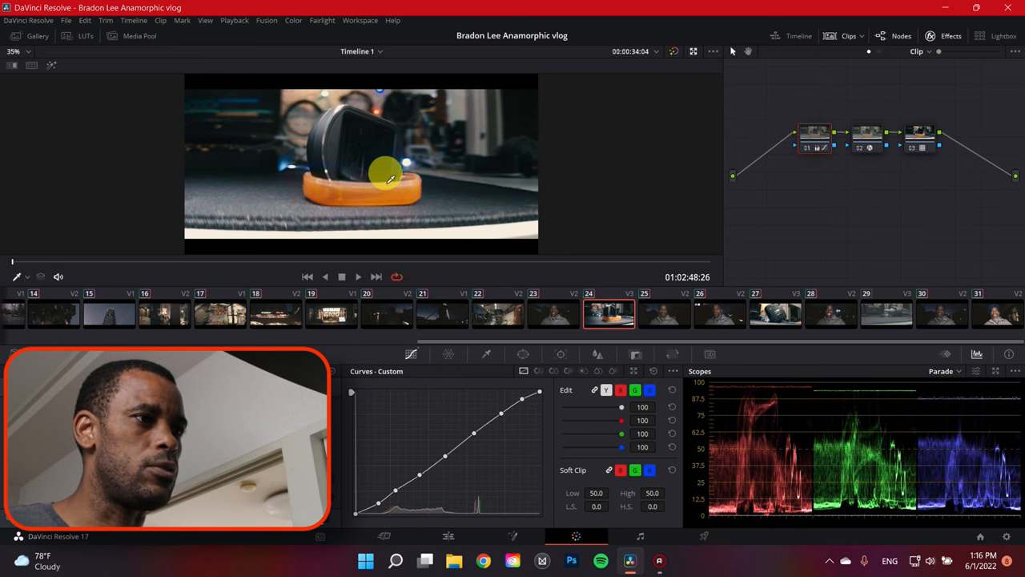
Switch to clip 27 and hide the Film Looks LUT list
click(774, 313)
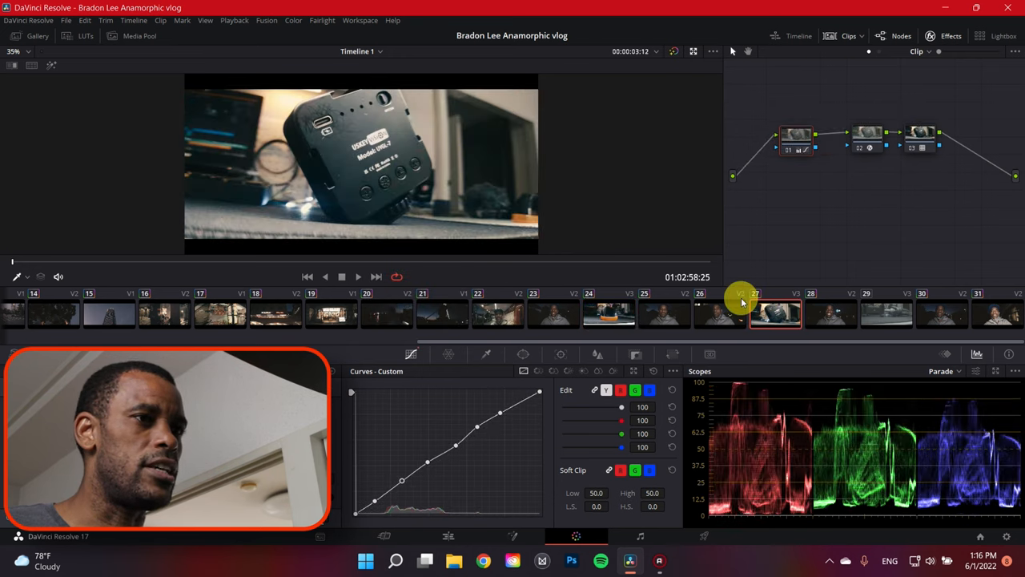
mouse_move(78, 62)
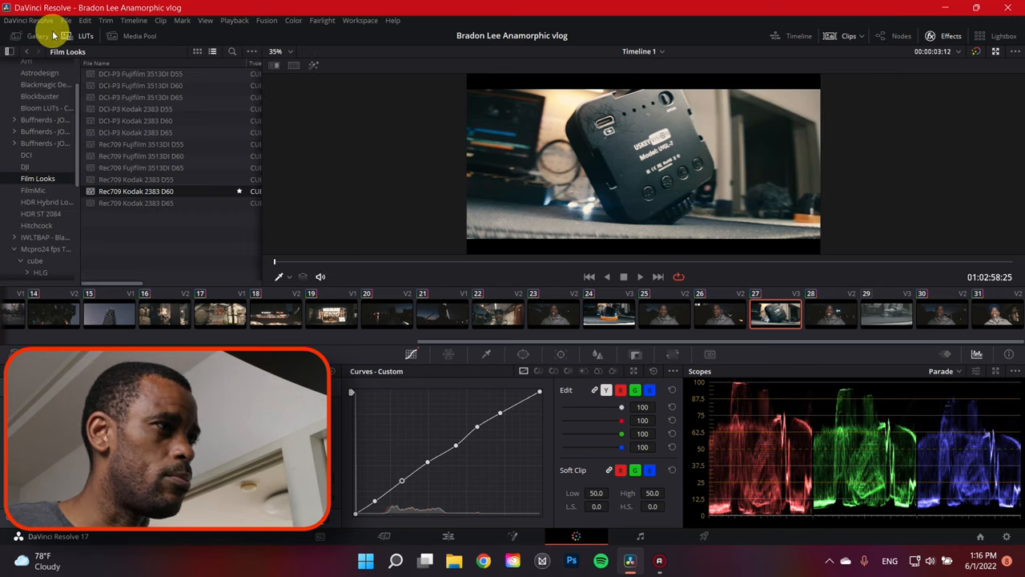
click(38, 36)
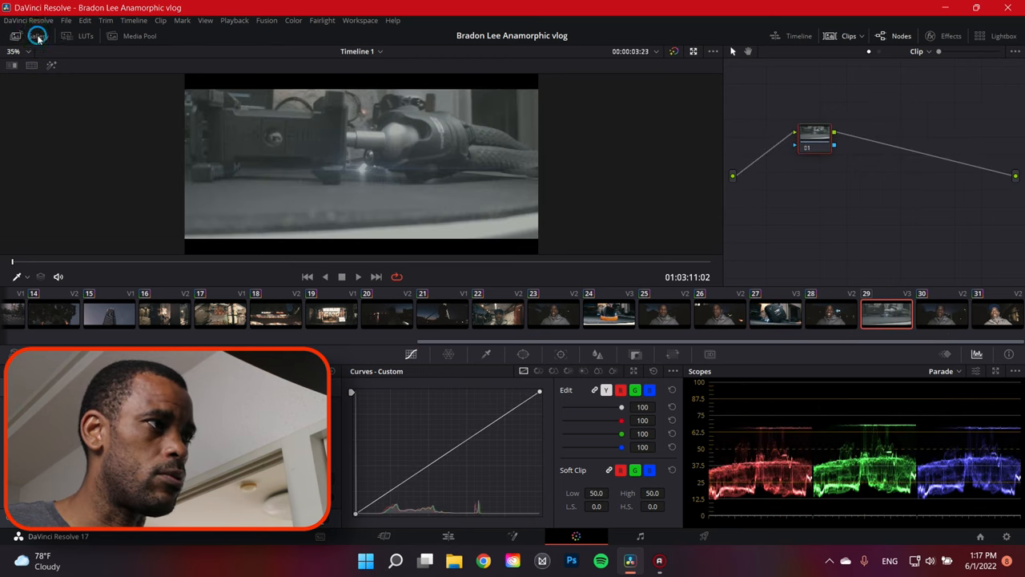
Apply gallery still 3.1.1's grade to clip 29 and play it back
click(36, 36)
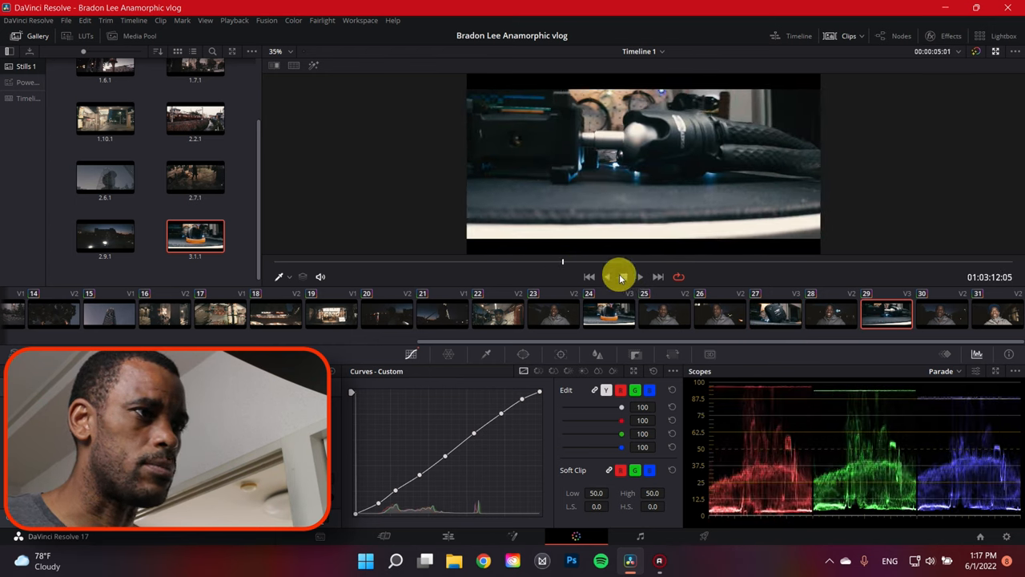
click(623, 276)
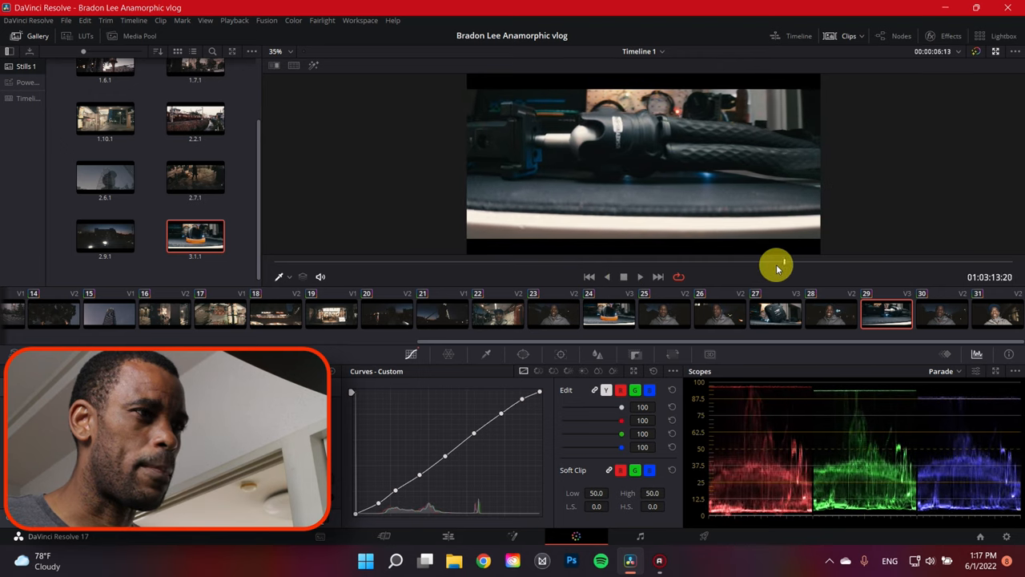